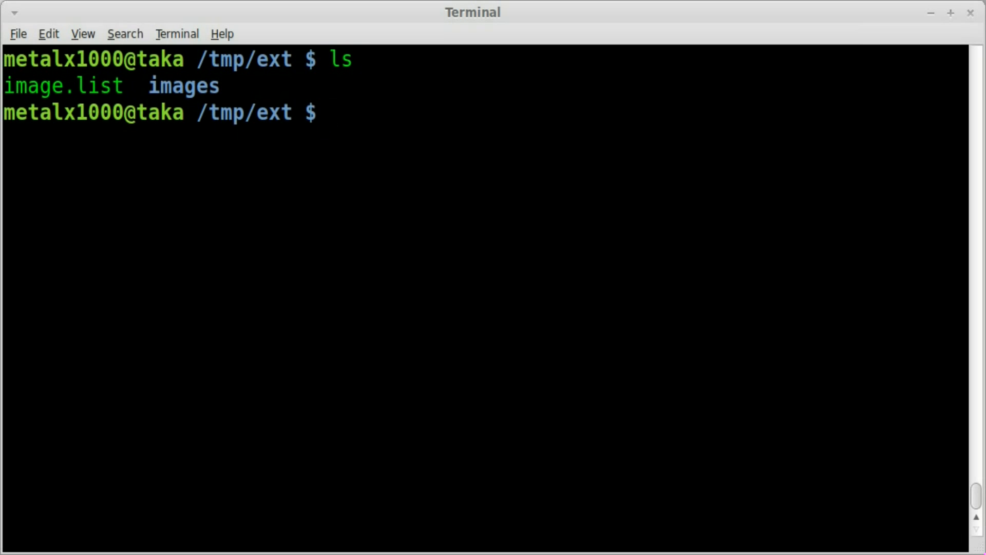
Print image.list, showing four image URLs ending in jpg, png and gif
type("cat image")
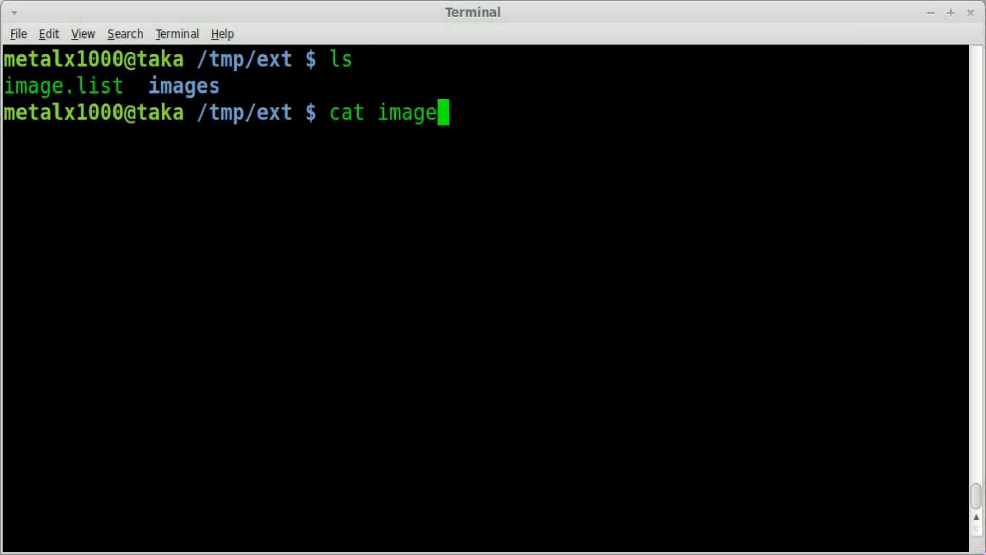
key("Return")
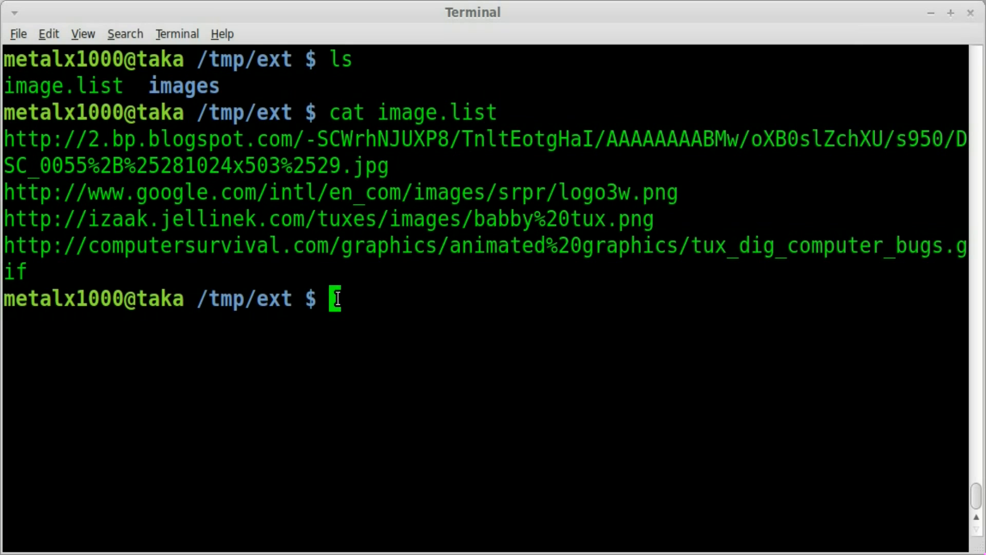
mouse_move(374, 179)
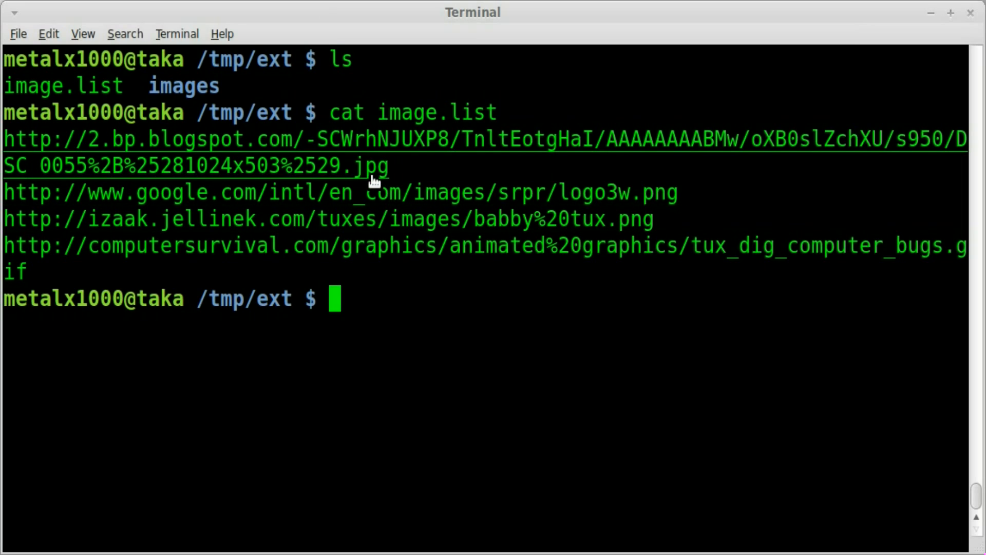
mouse_move(626, 200)
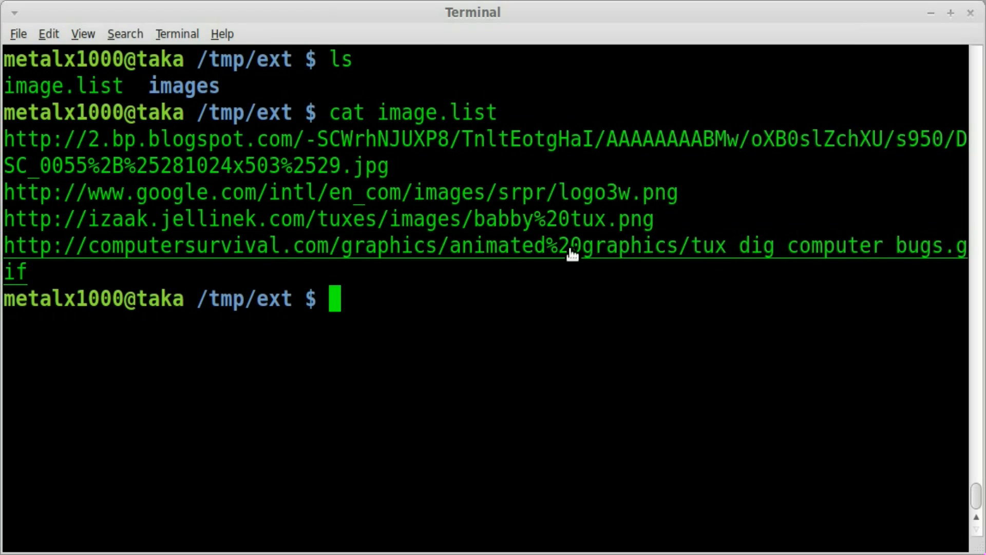
mouse_move(573, 331)
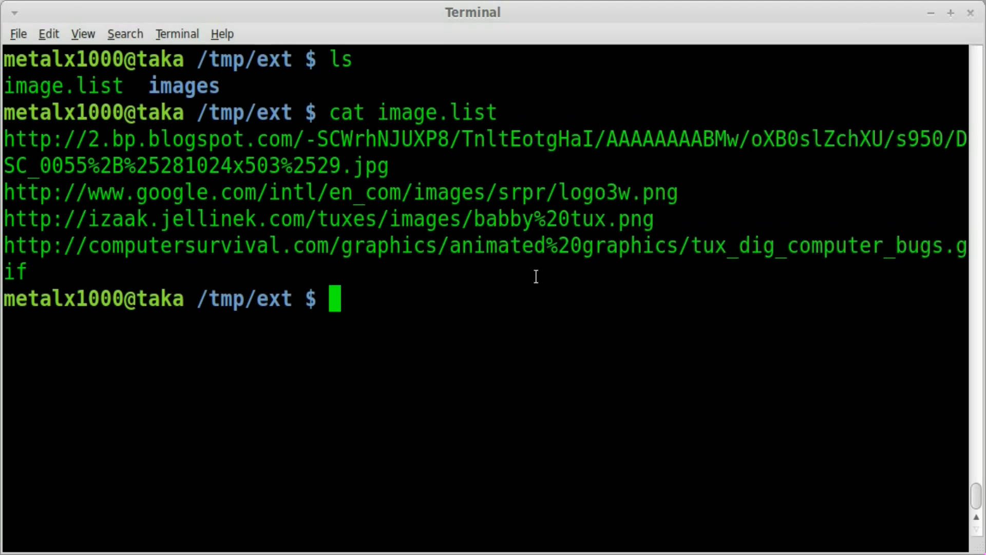
mouse_move(581, 245)
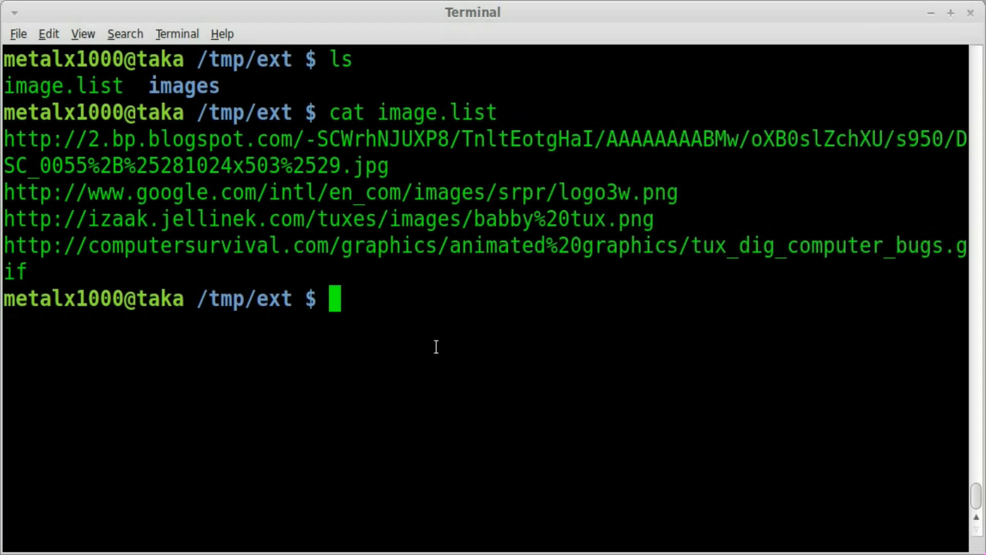
Download babby tux.png with wget from its quoted URL and confirm it in the listing
type("wget")
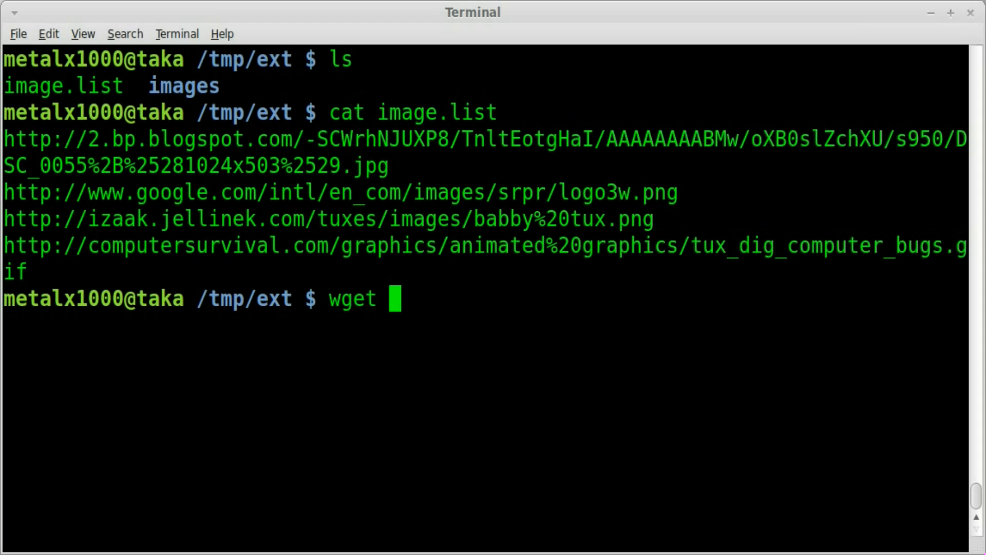
type("\"http://izaak.jellinek.com/tuxes/images/babby%20tux.png\"")
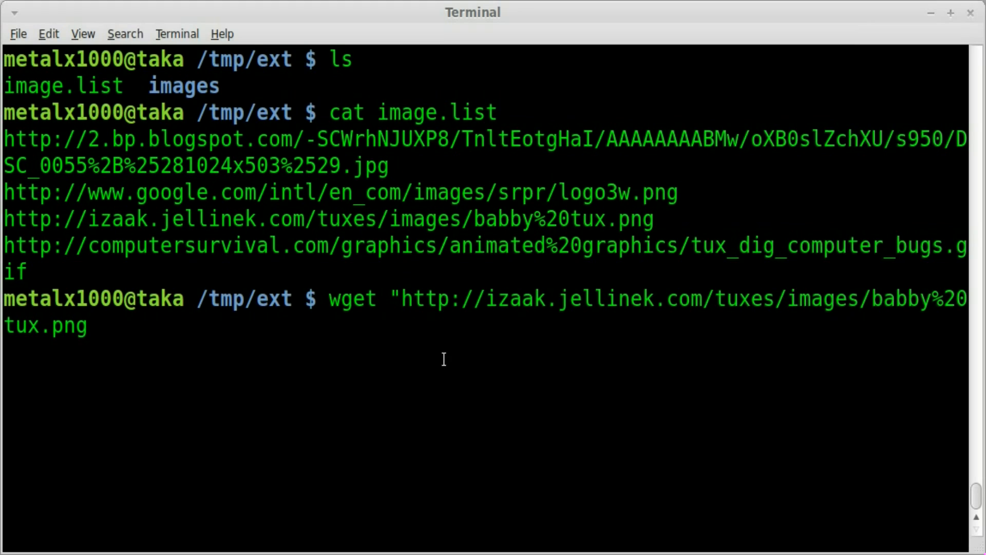
type("\"")
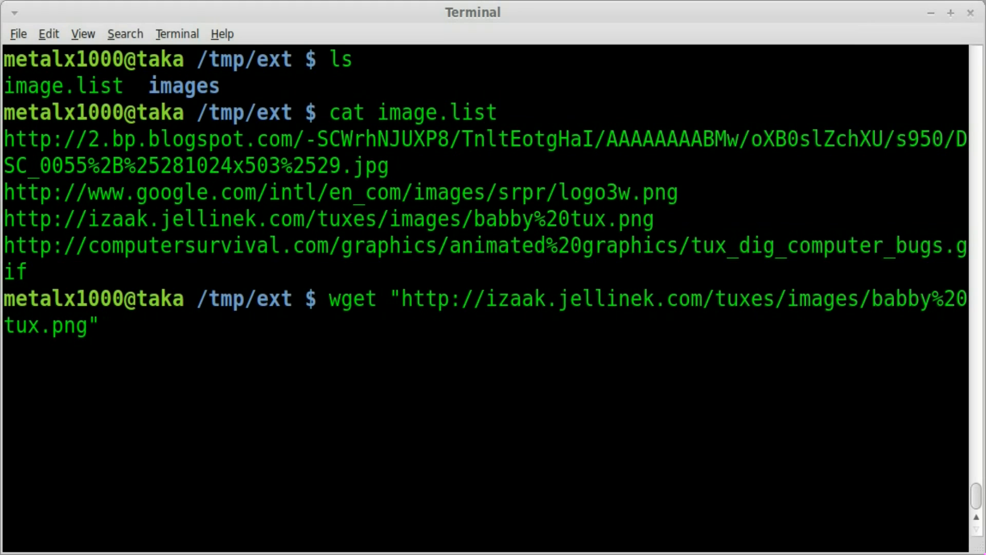
key("Return")
type("ls")
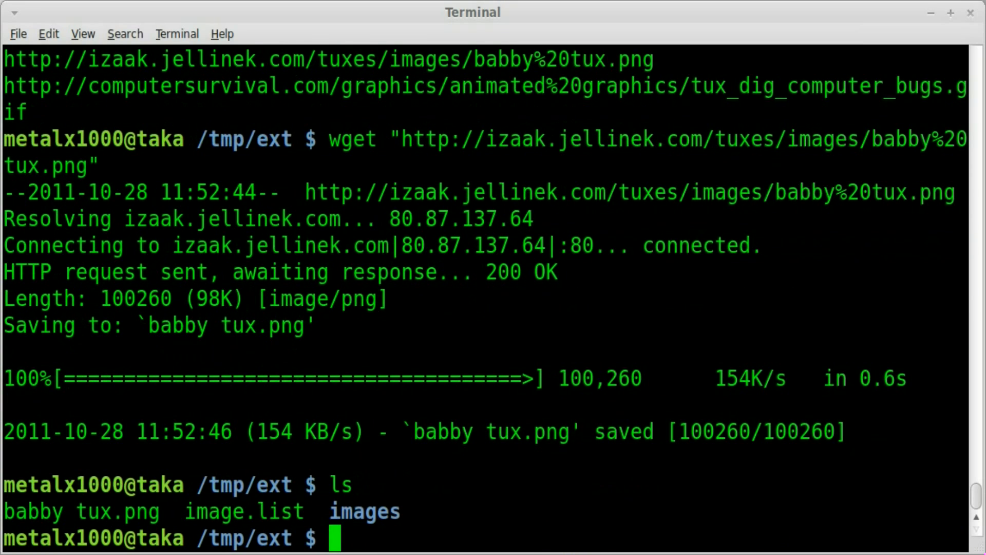
mouse_move(5, 509)
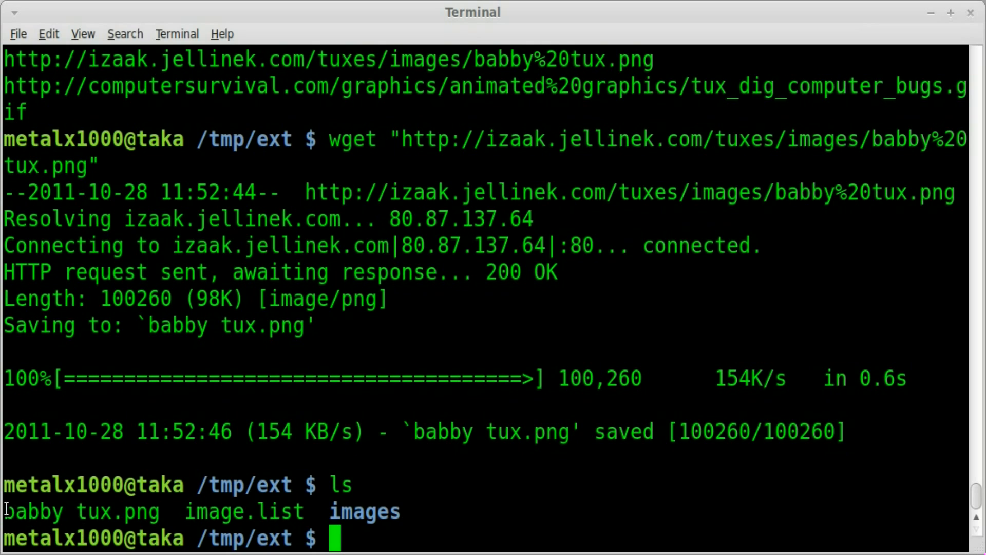
double_click(81, 512)
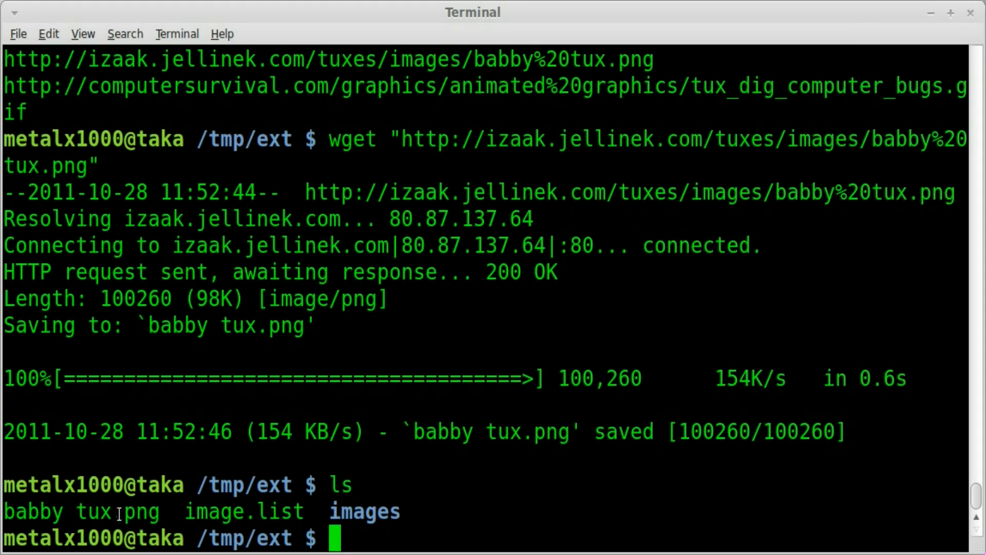
mouse_move(340, 370)
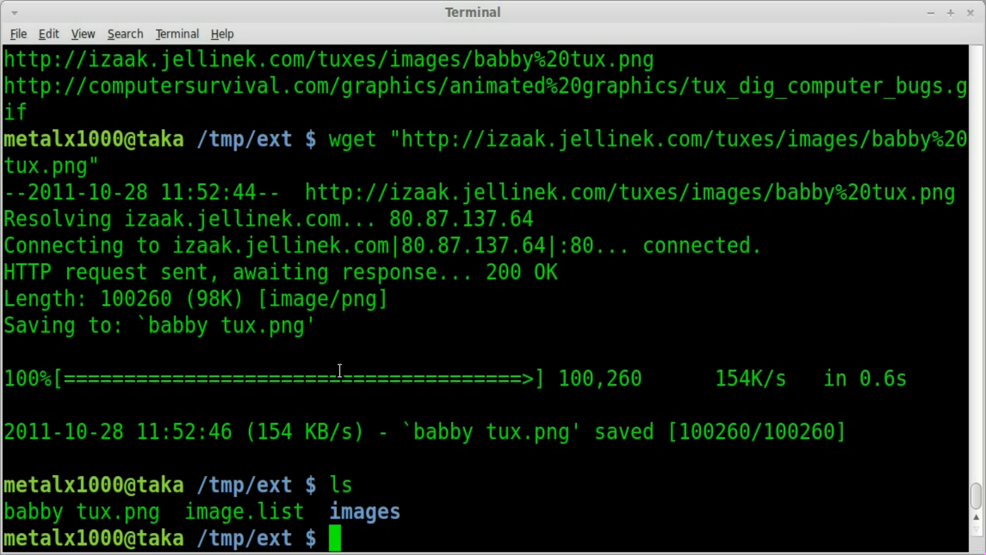
Delete babby tux.png, reprint image.list and copy the Google logo URL
type("rm babby\\ tux.png")
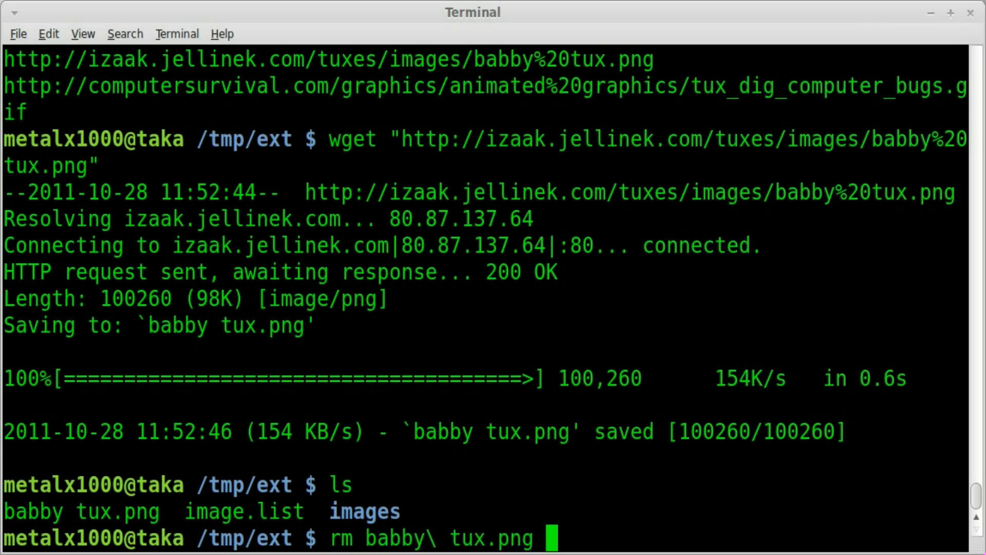
key("Return")
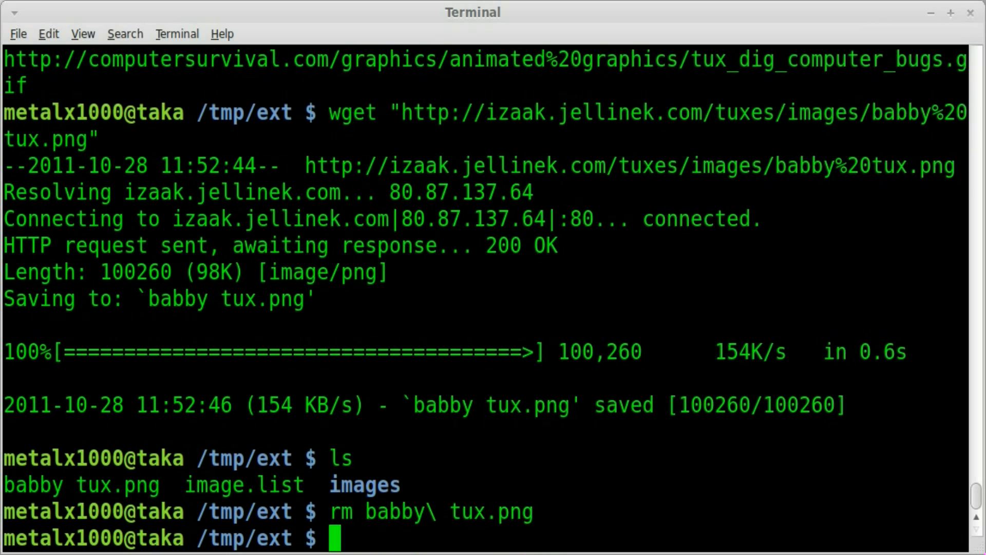
type("cat image.list")
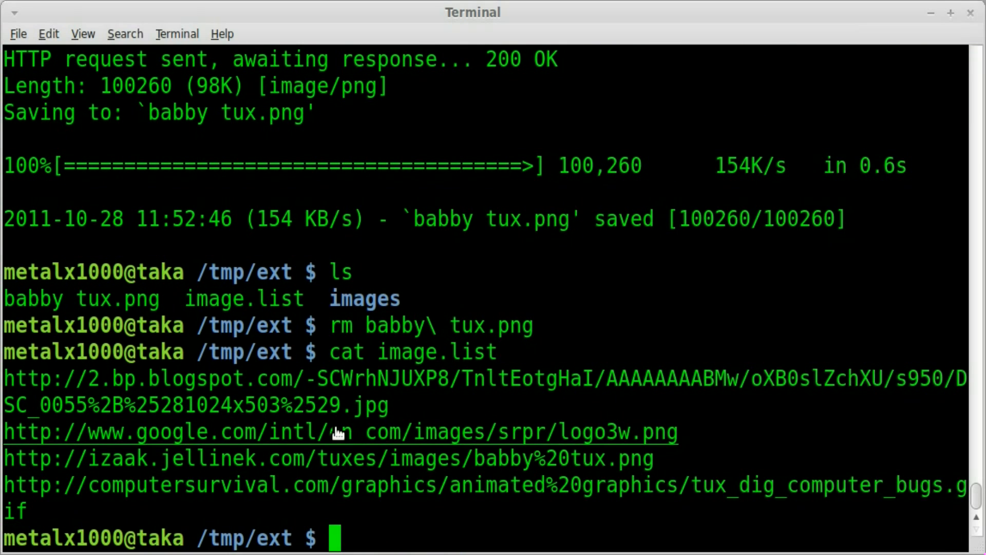
right_click(340, 432)
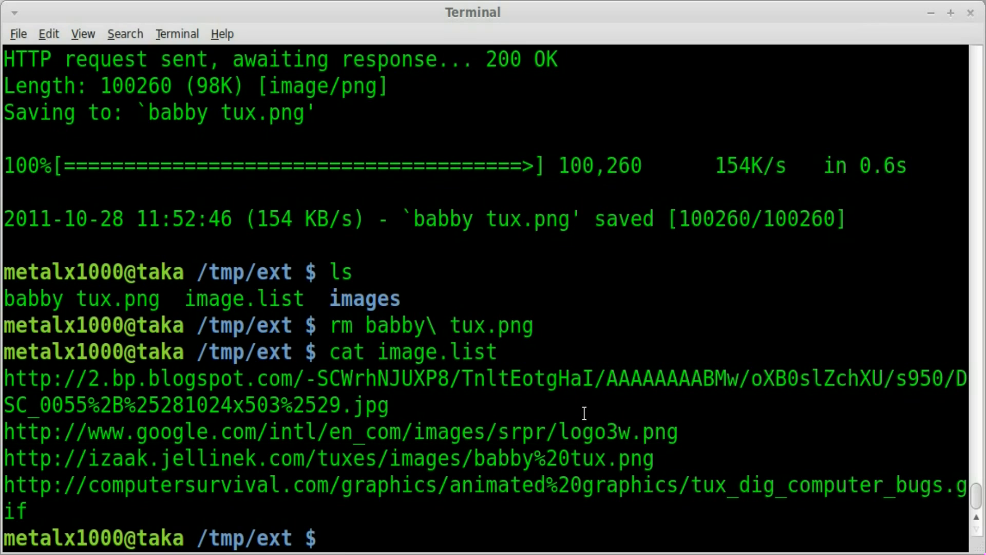
Download the Google logo with wget -O as test.png and confirm it in the listing
type("wget \"")
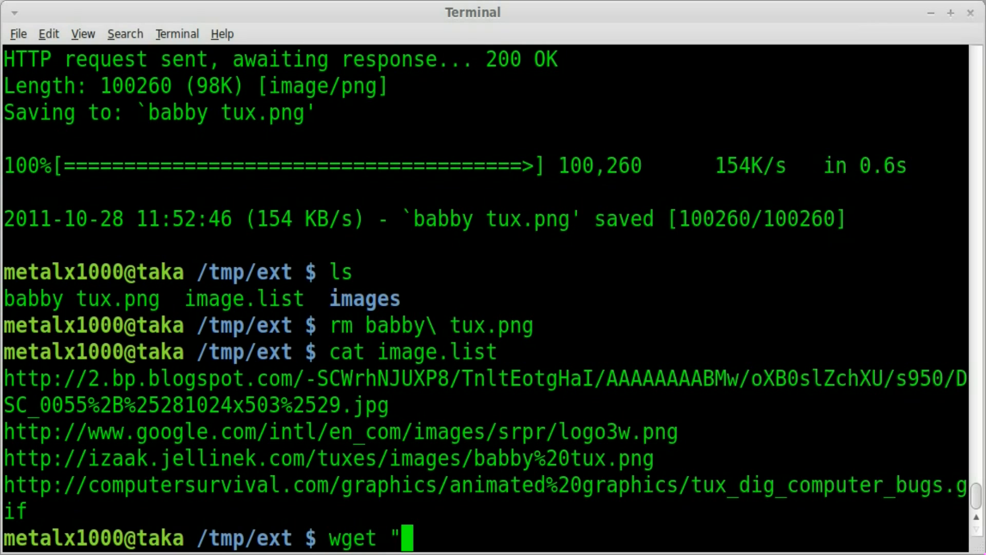
type("http://www.google.com/intl/en_com/images/srpr/logo3w.png")
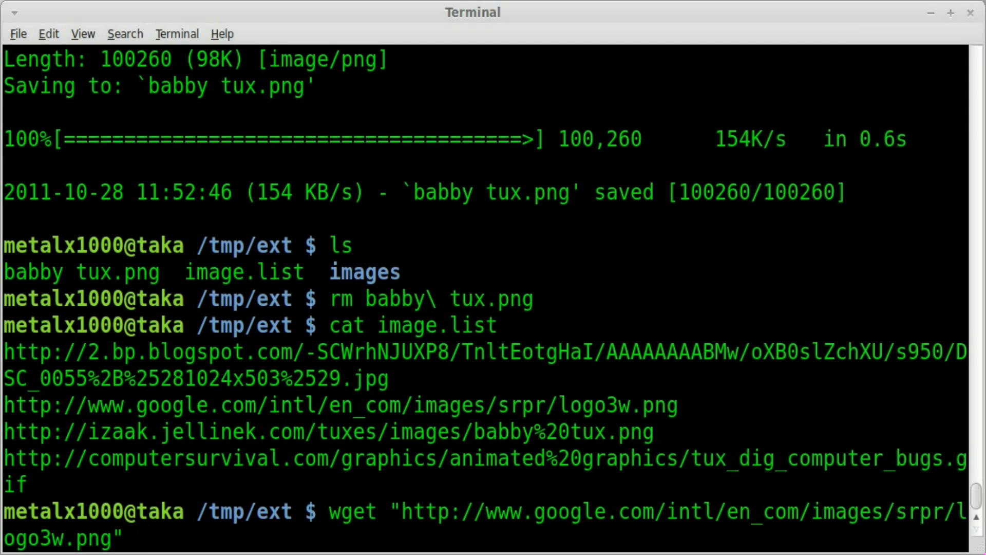
type("-O")
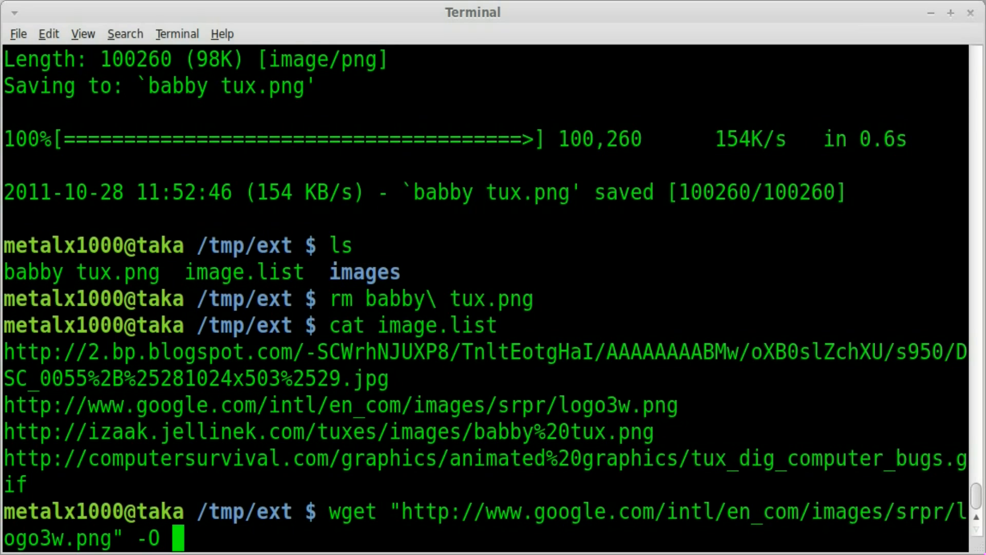
type("tst.")
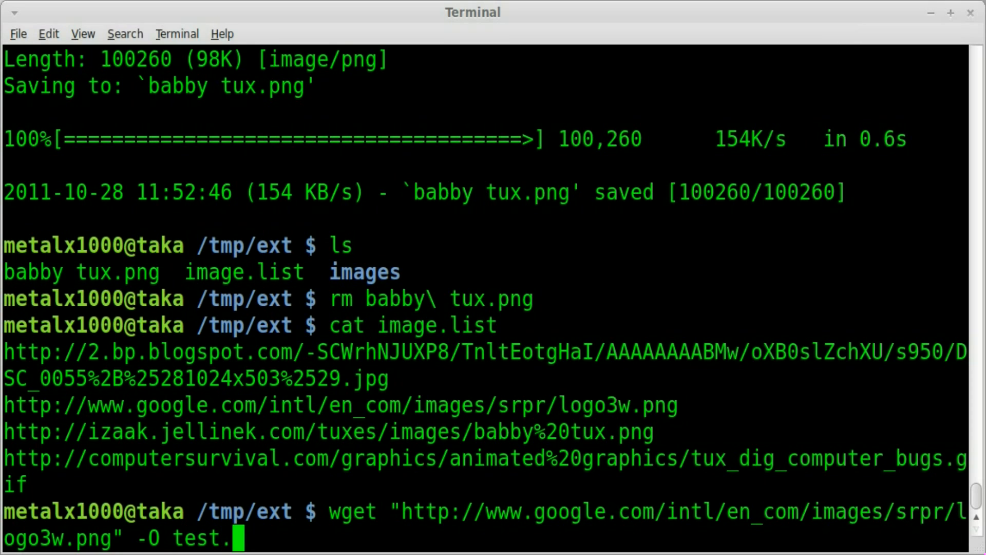
key("Return")
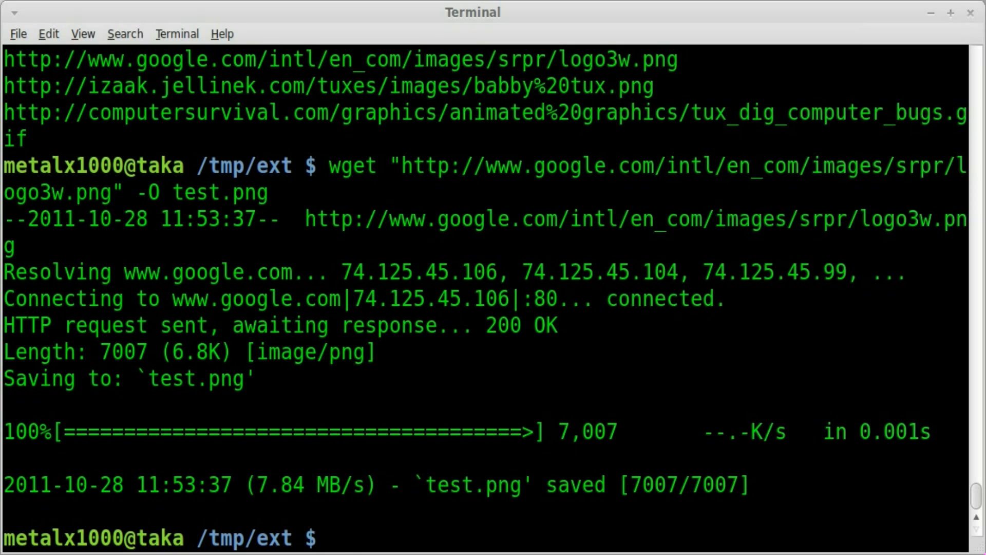
type("ls")
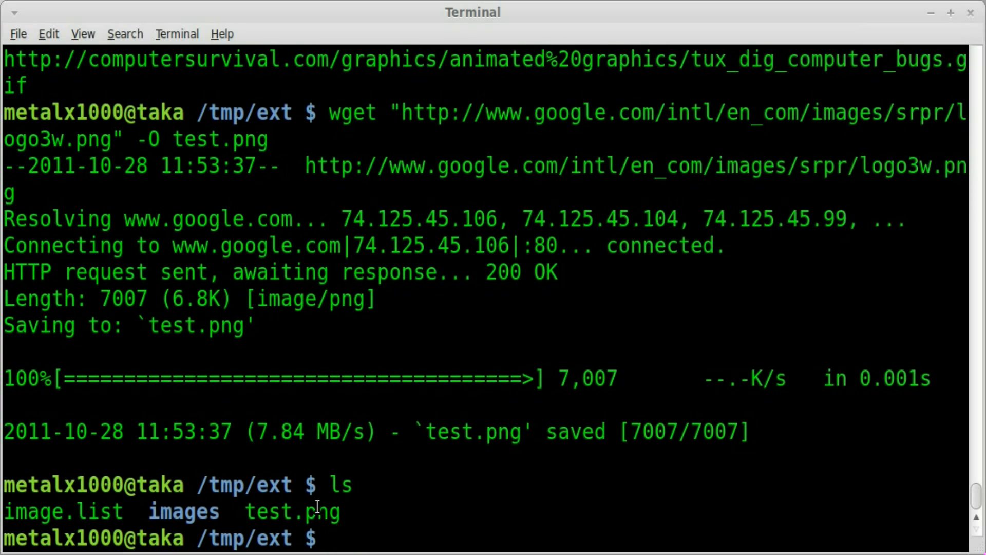
double_click(293, 511)
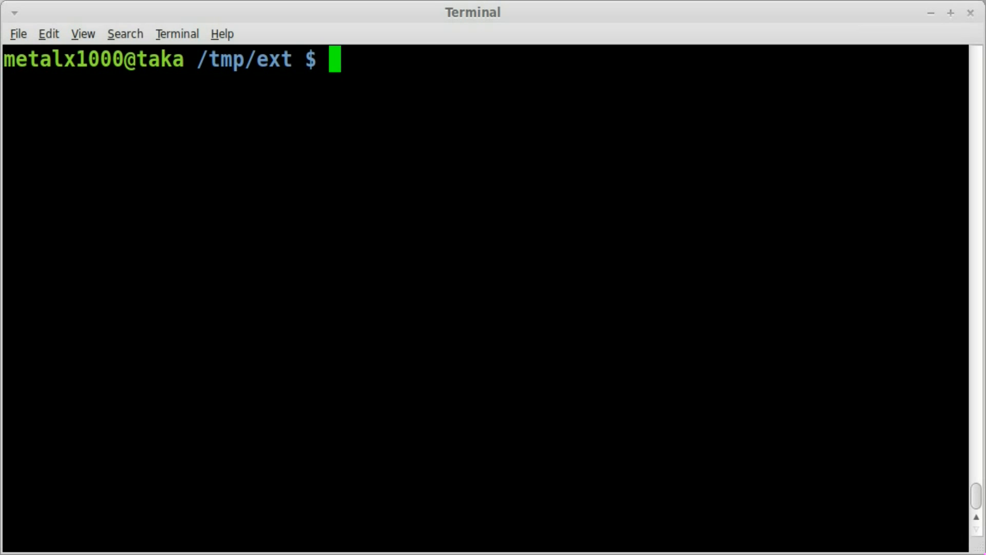
Create a new empty script file downimg.sh in Vim
type("vim")
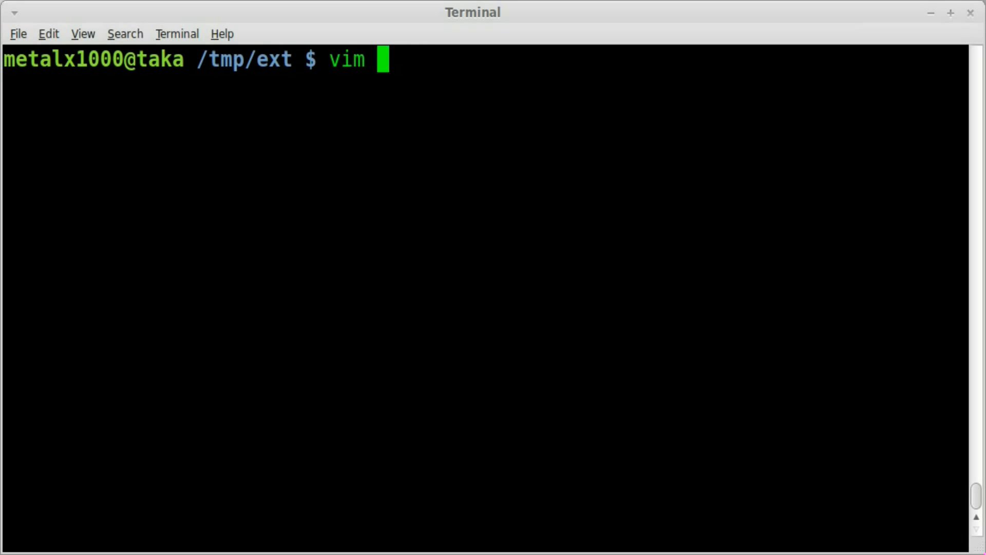
type("down")
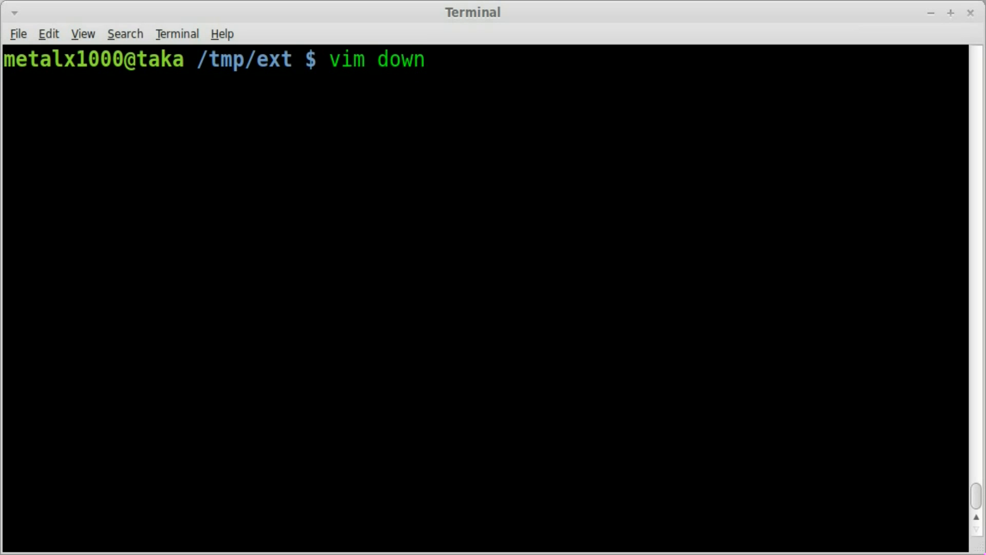
type("img.sh")
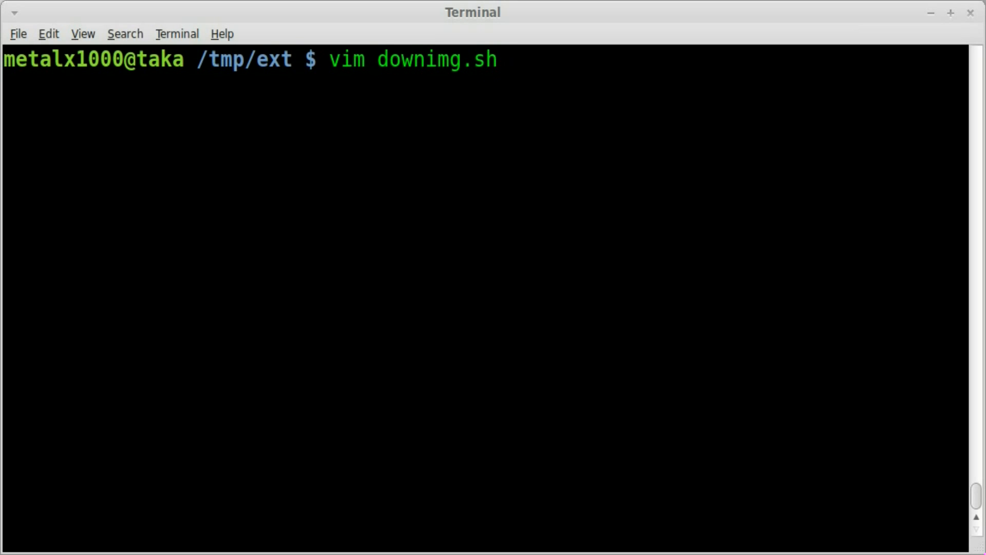
key("Return")
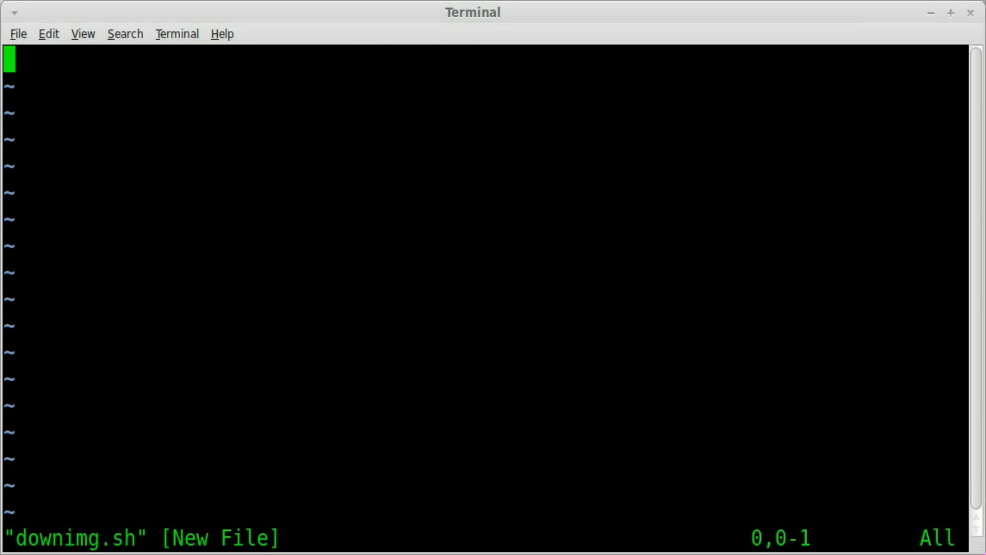
Write the #!/bin/bash shebang as the first line of downimg.sh
type("#!")
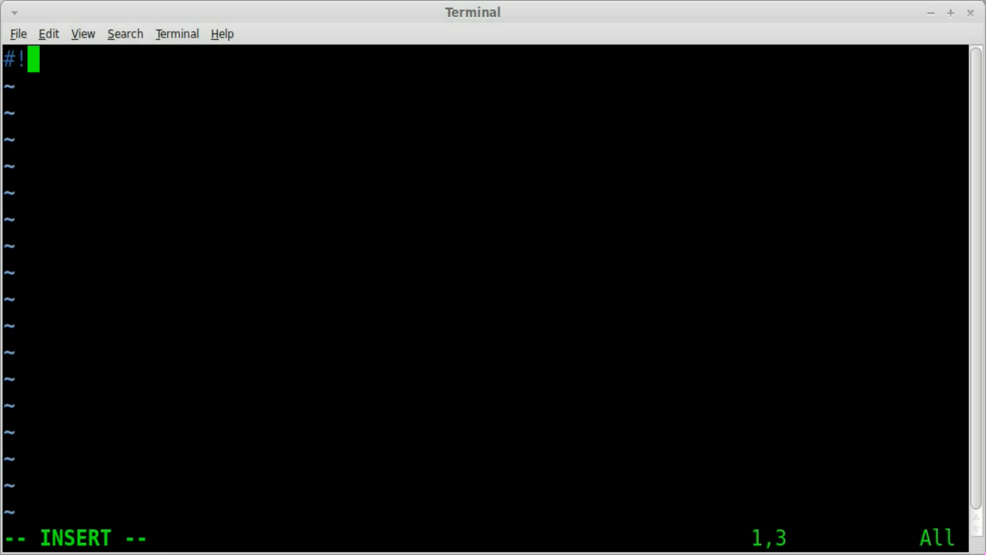
type("/bin")
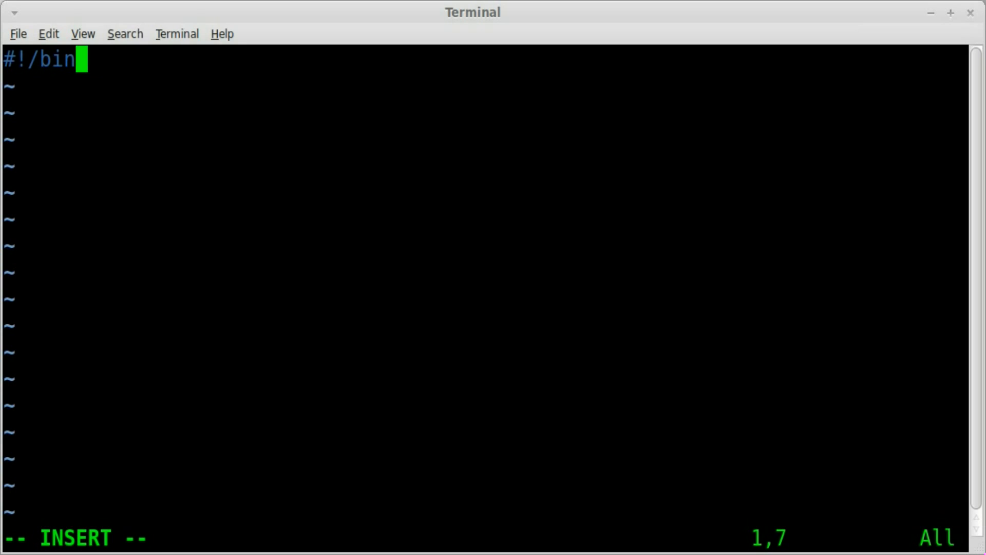
type("/bash")
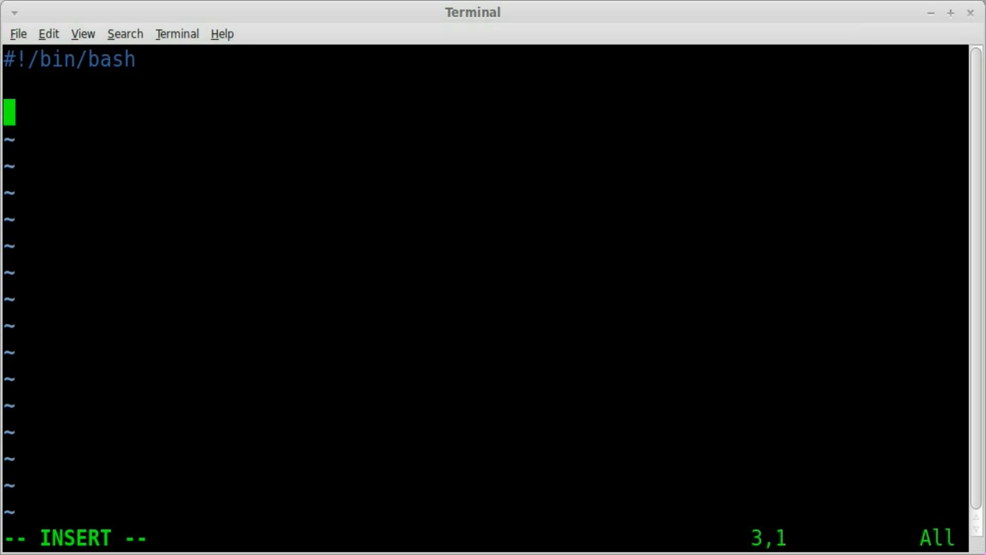
Write cat image.list|while read img followed by do to start the loop
type("cat")
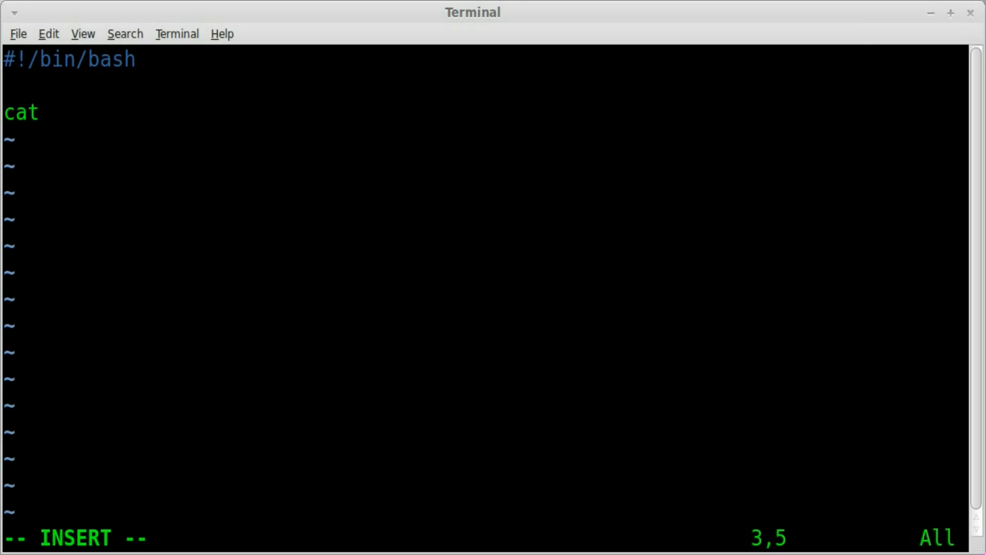
type("image.")
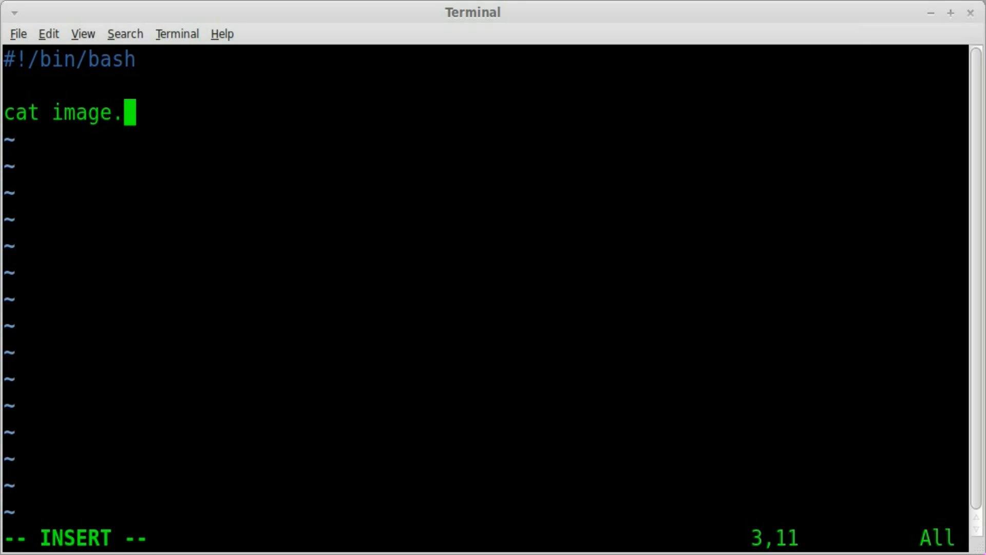
type("list")
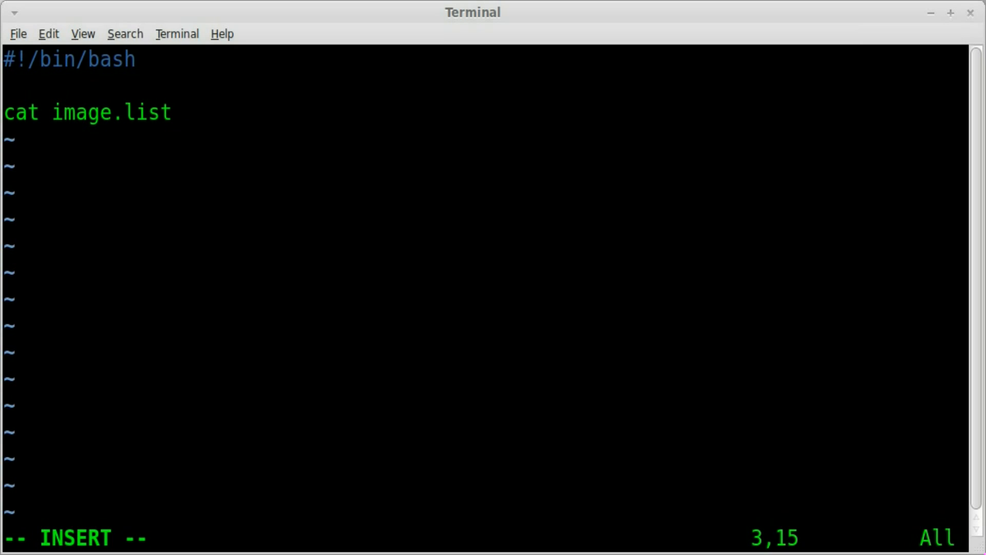
type("|")
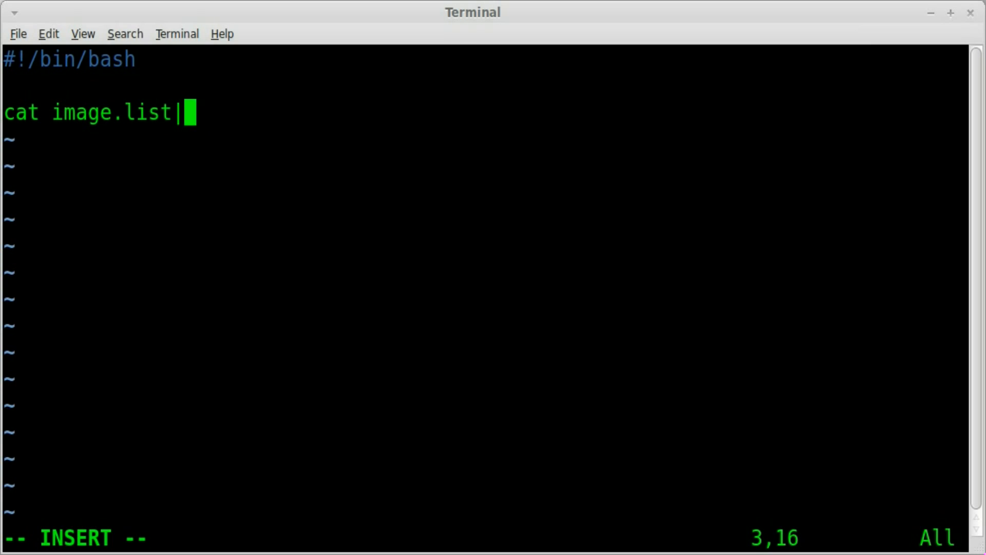
type("while")
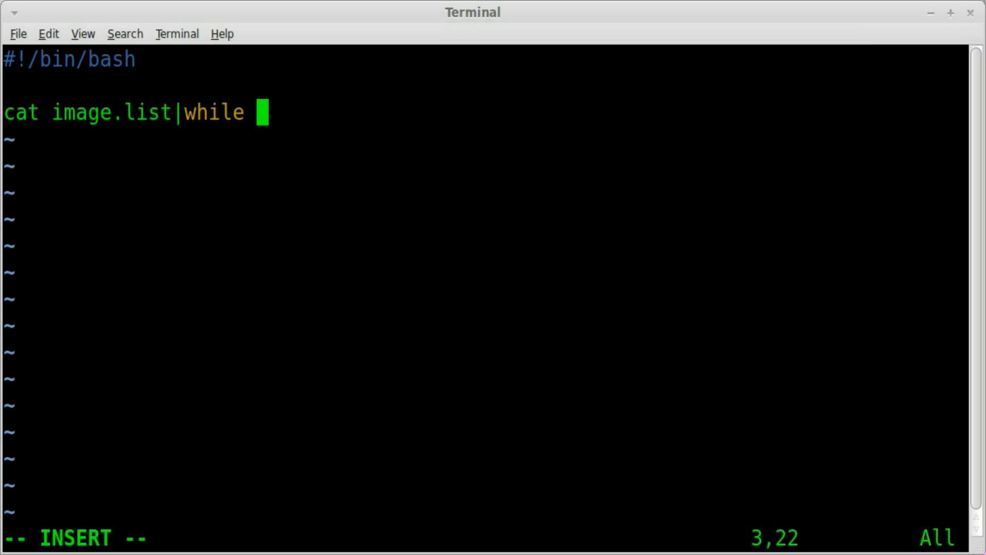
type("read")
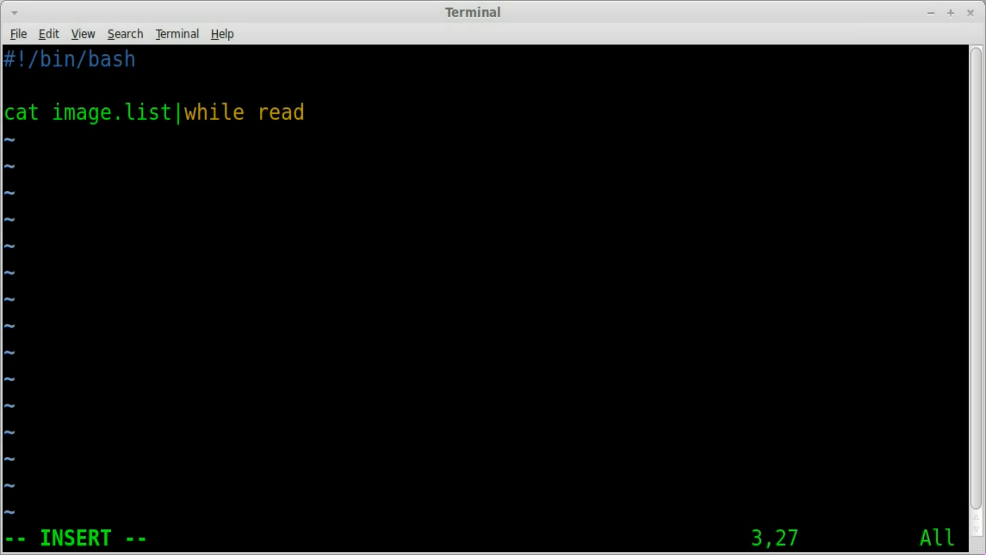
type("im")
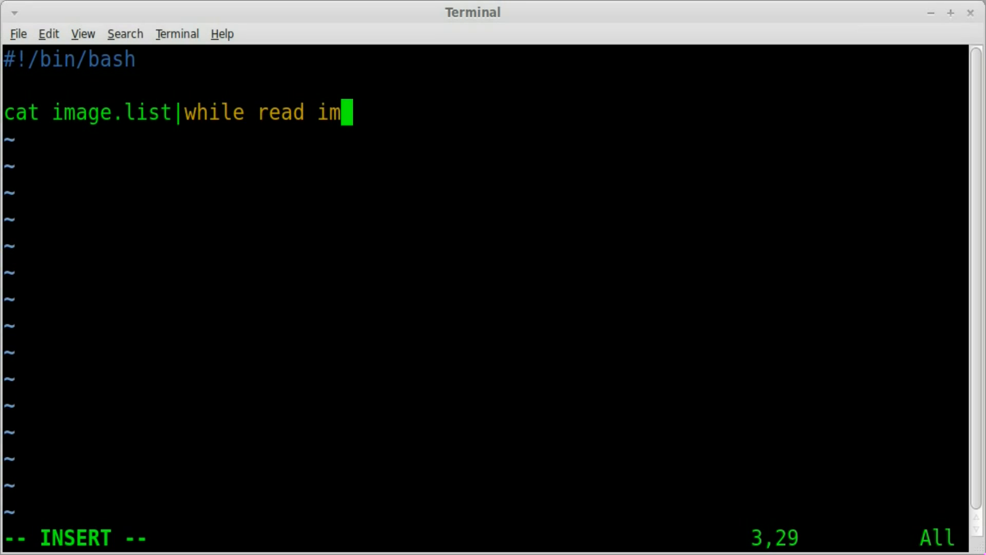
type("g")
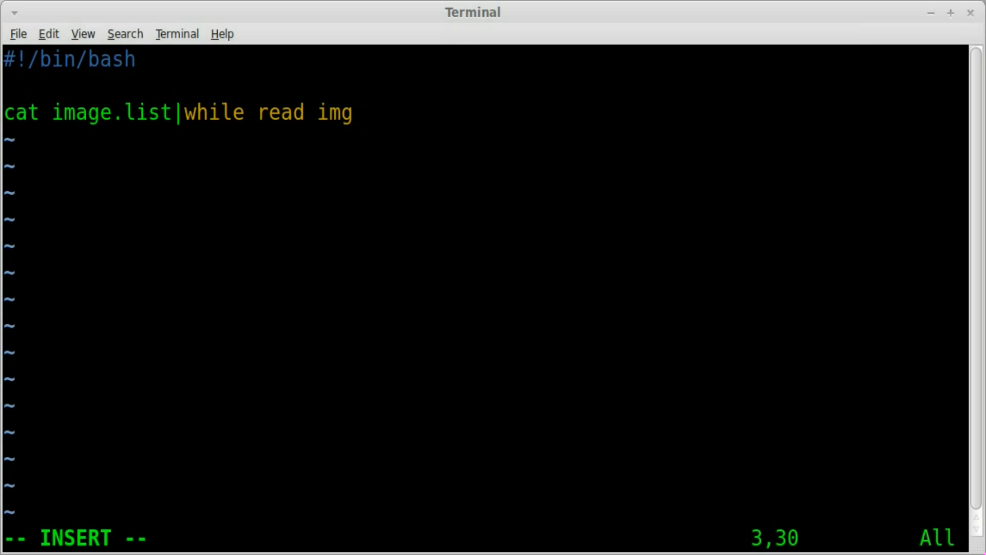
type("do")
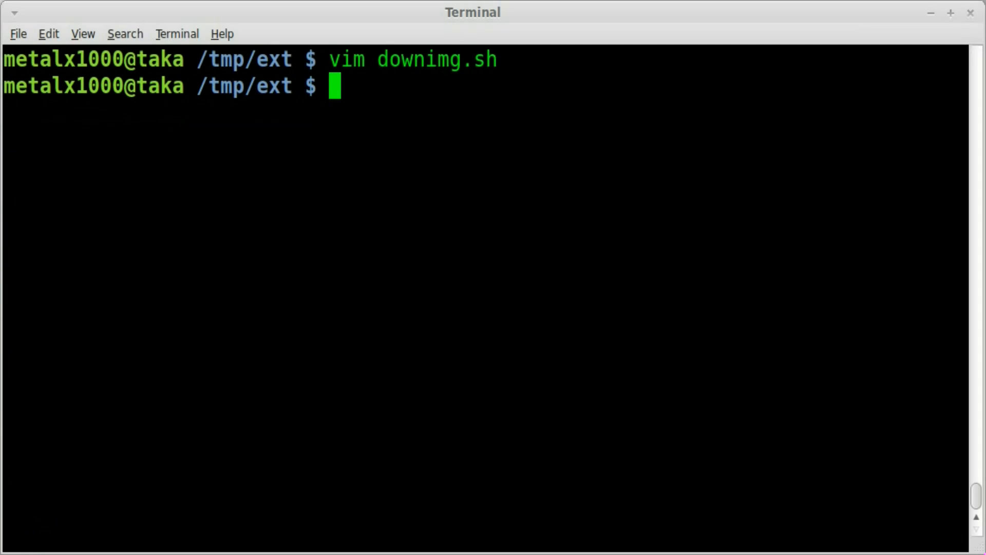
Run cat image.list|while read img;do echo "$img";done, printing all four URLs
type("cat image.list|while read img")
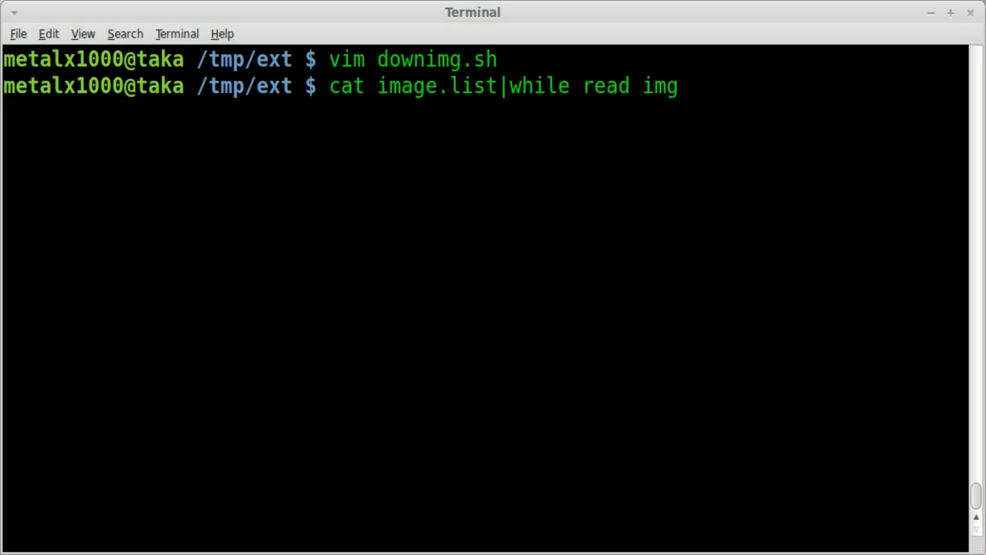
type(";do")
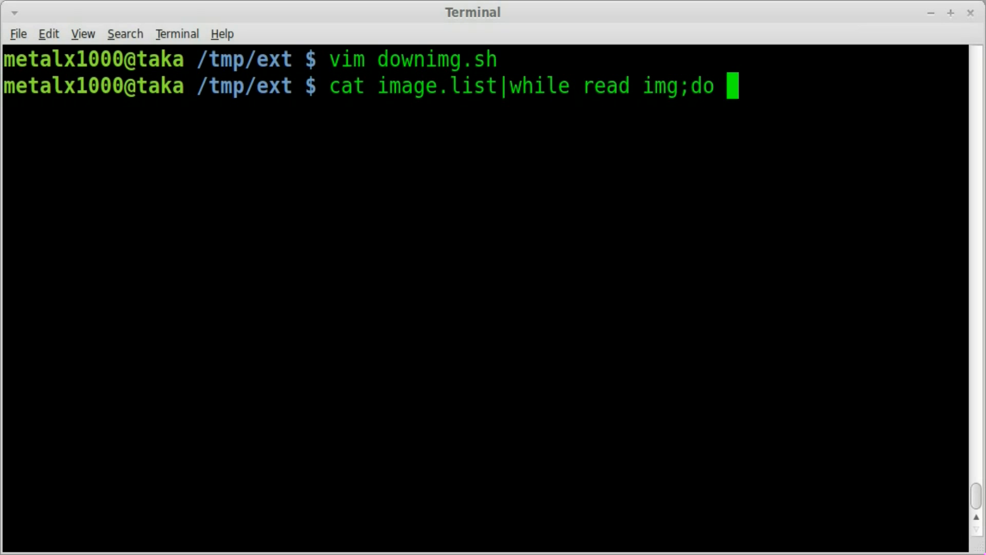
type(";done")
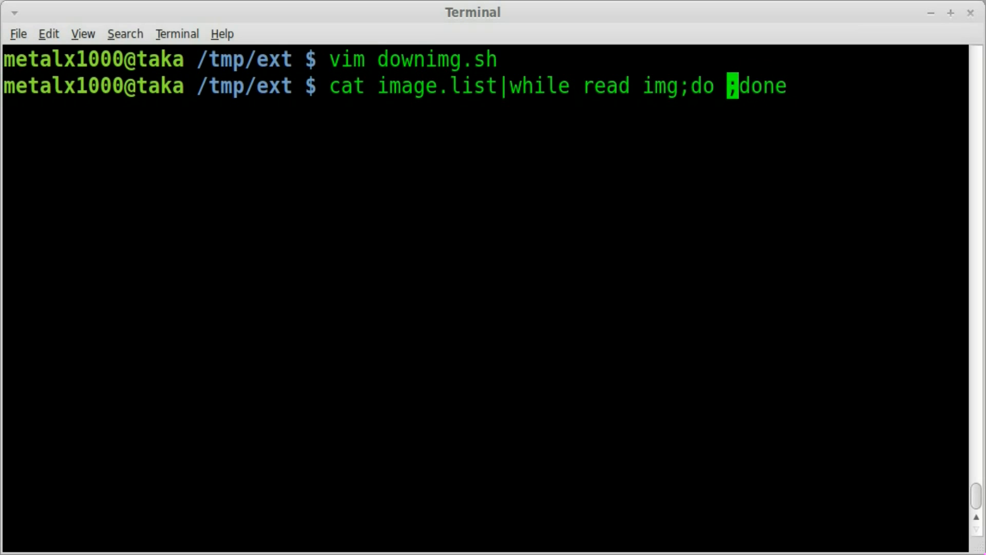
type("echo img")
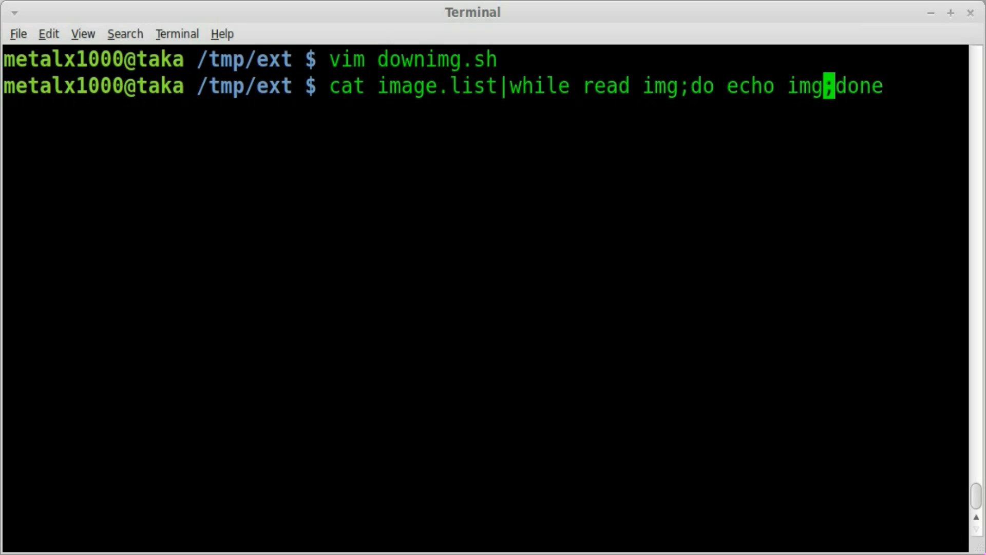
key("Left")
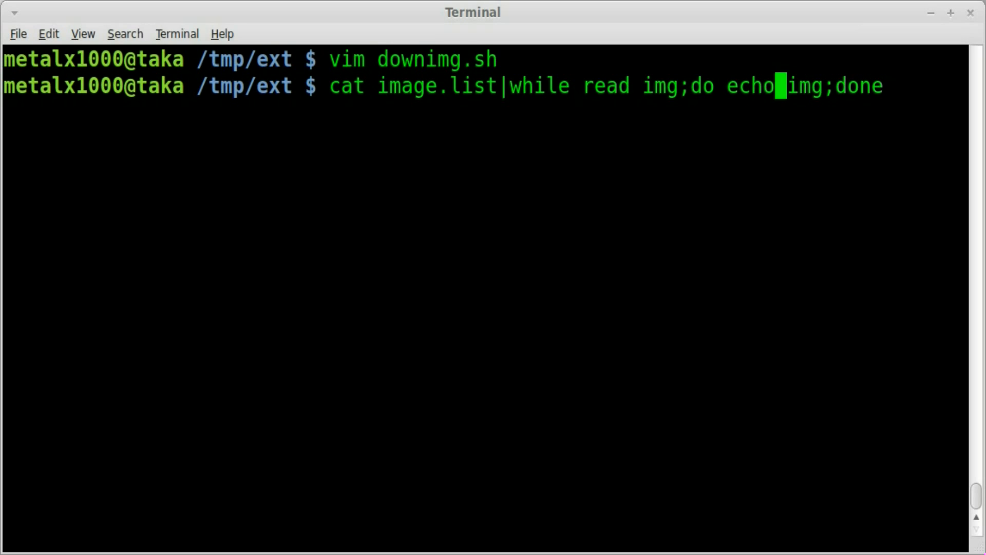
type("\"$")
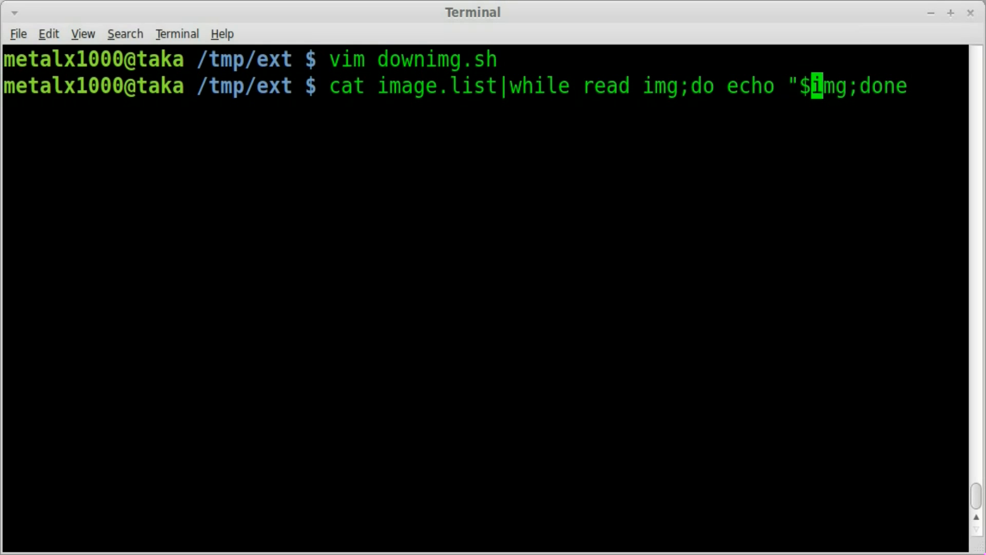
type("\"")
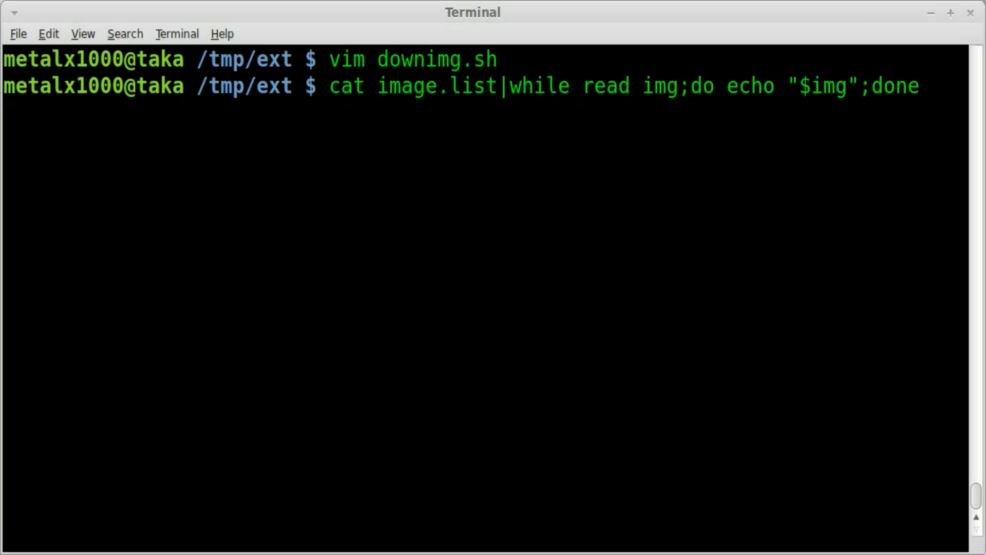
key("Return")
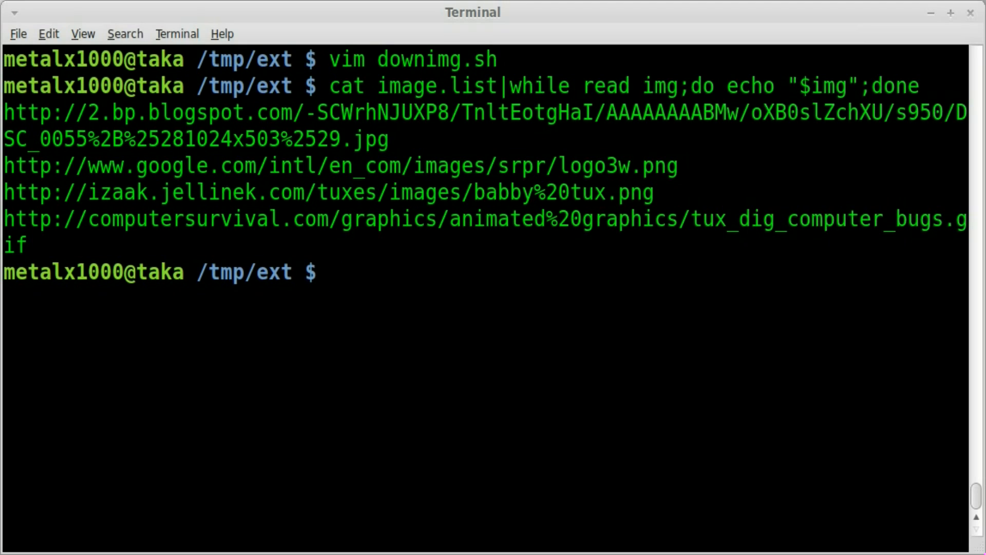
Pipe each URL through cut -d\. -f4, printing a long path fragment, png and png
key("Up")
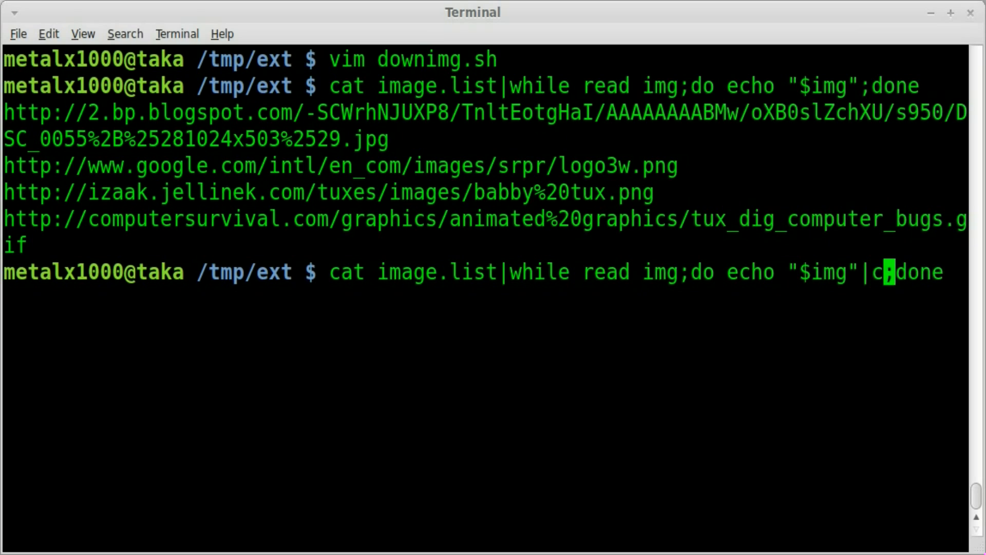
type("ut")
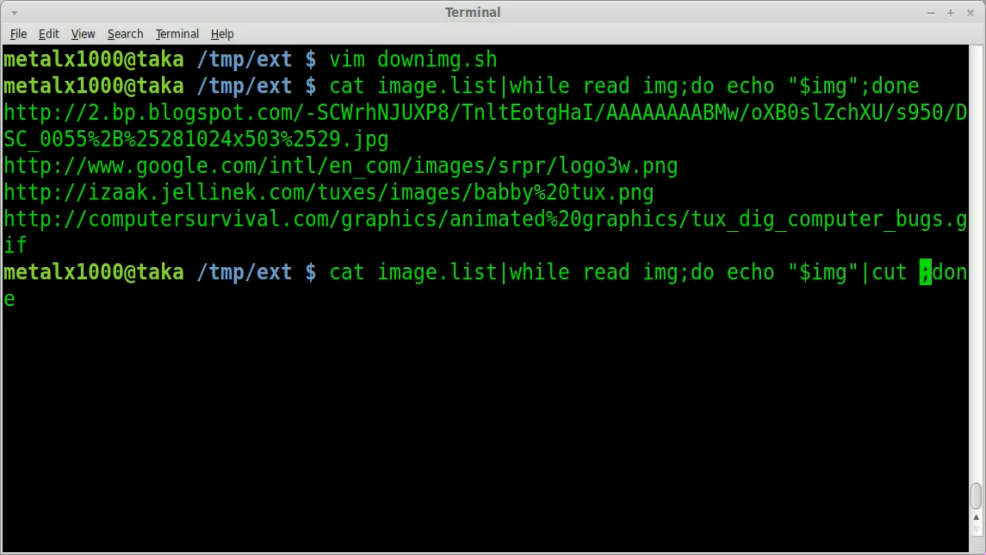
type("-d\\.")
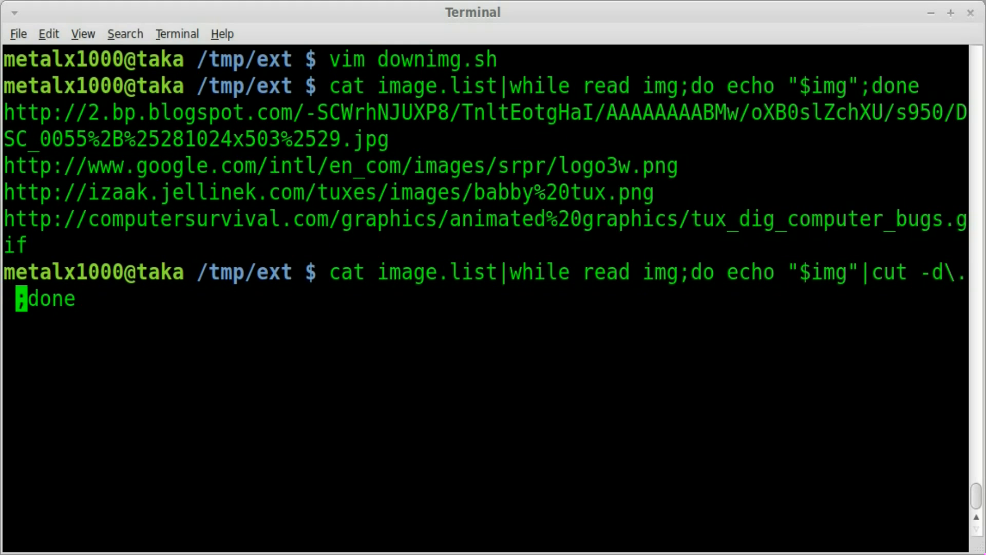
mouse_move(237, 173)
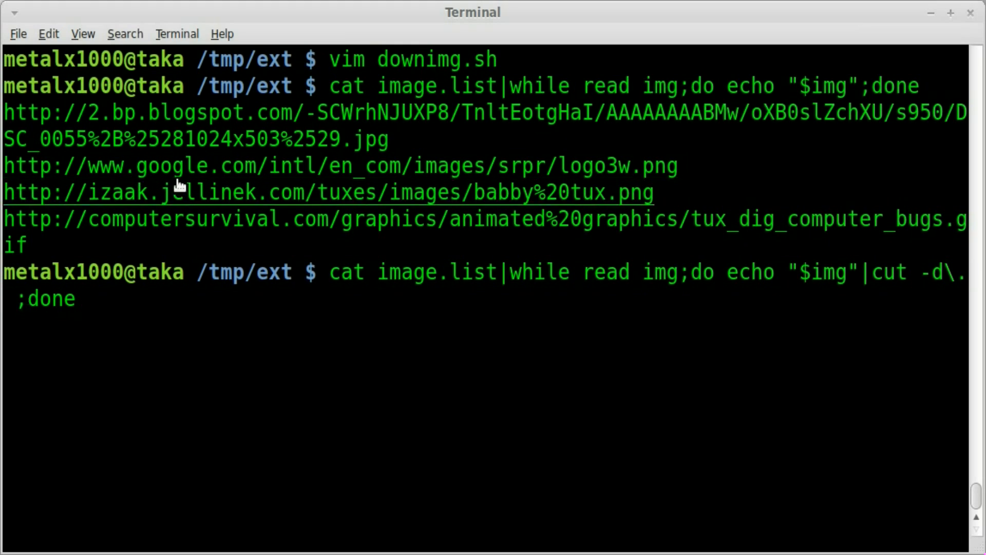
mouse_move(607, 173)
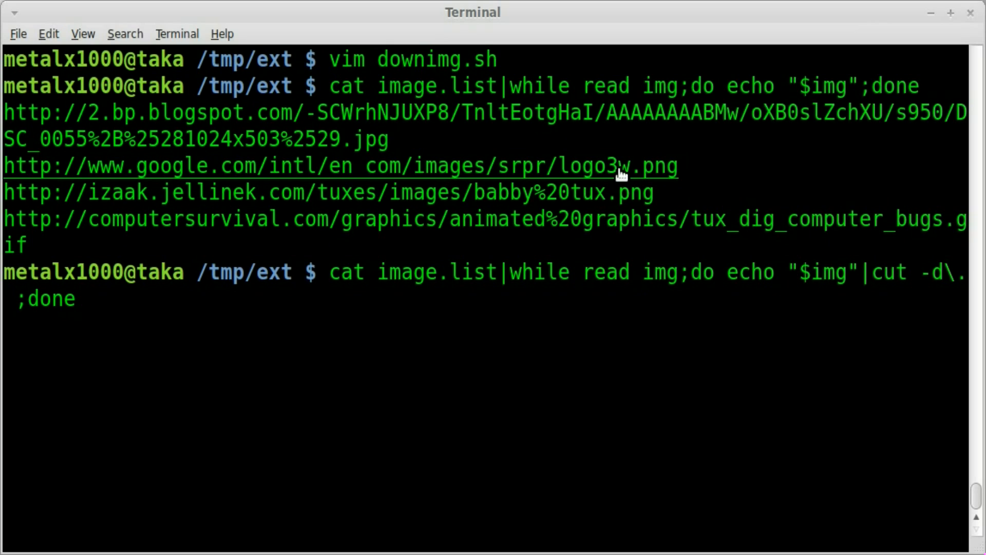
type("-f4")
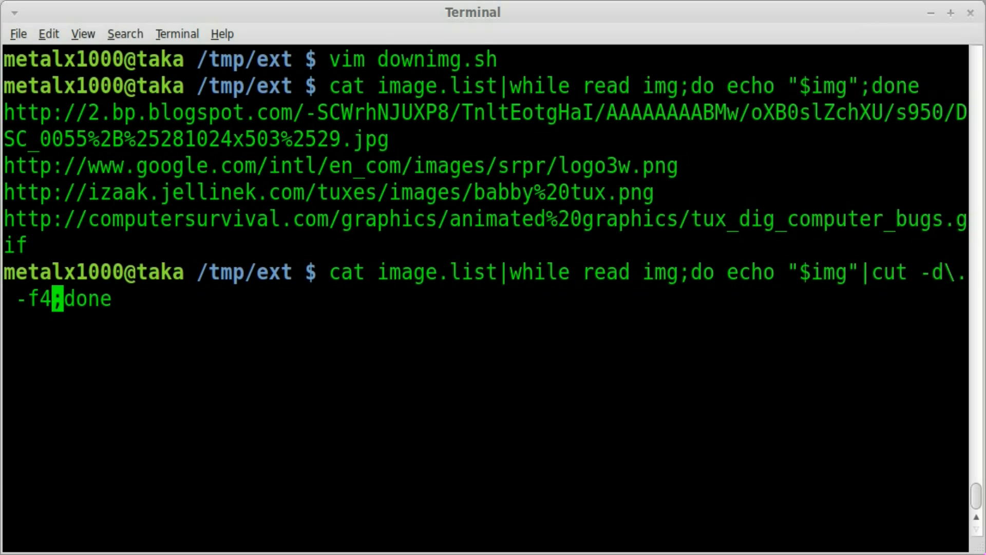
key("Return")
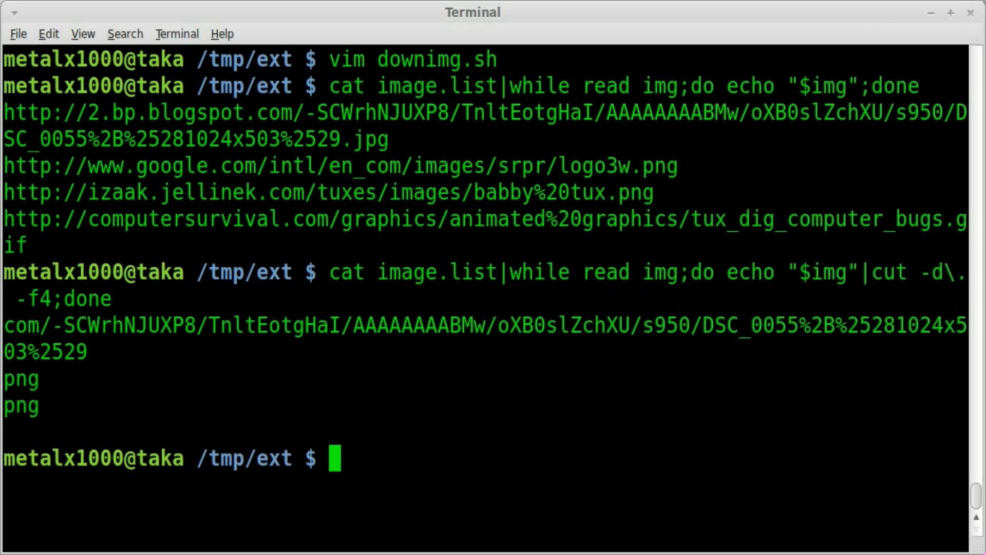
mouse_move(95, 369)
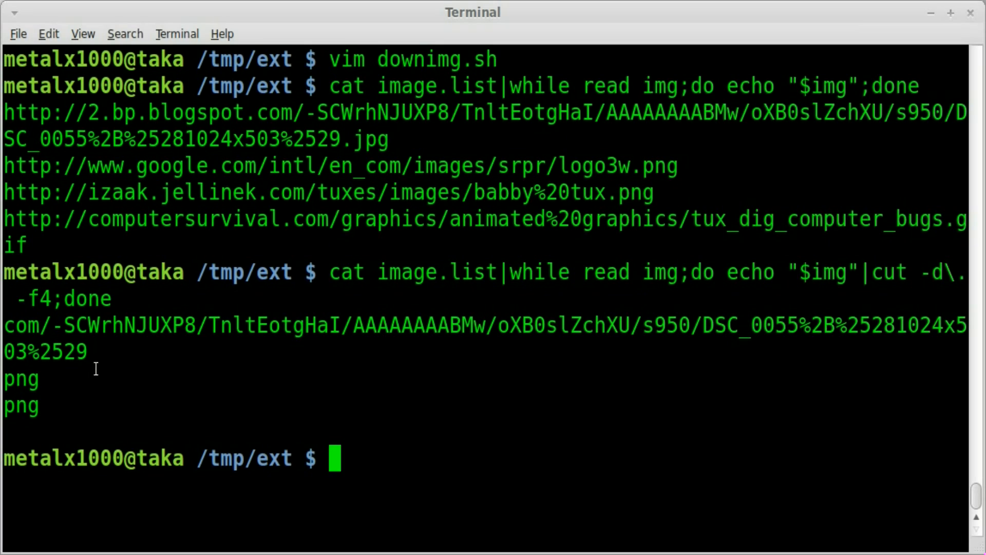
mouse_move(40, 369)
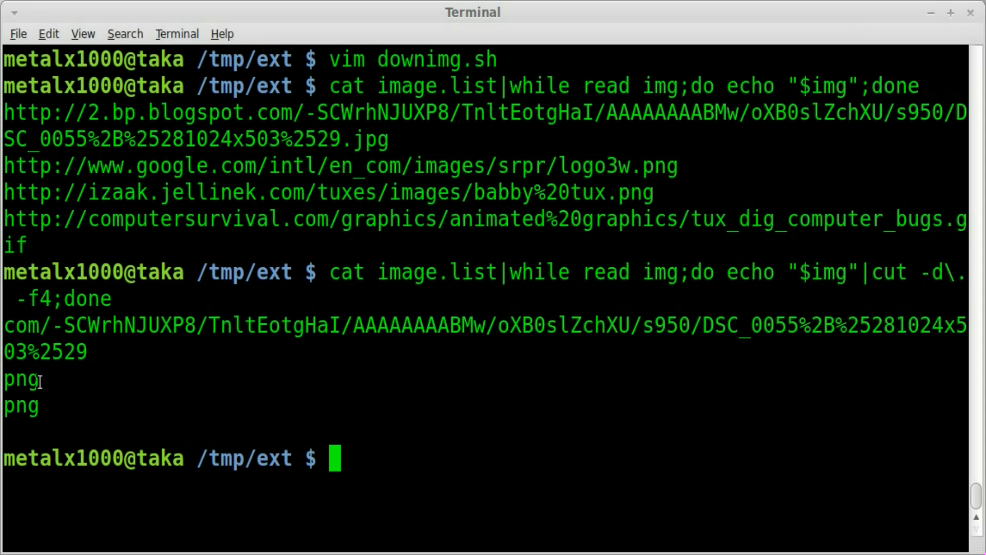
double_click(20, 405)
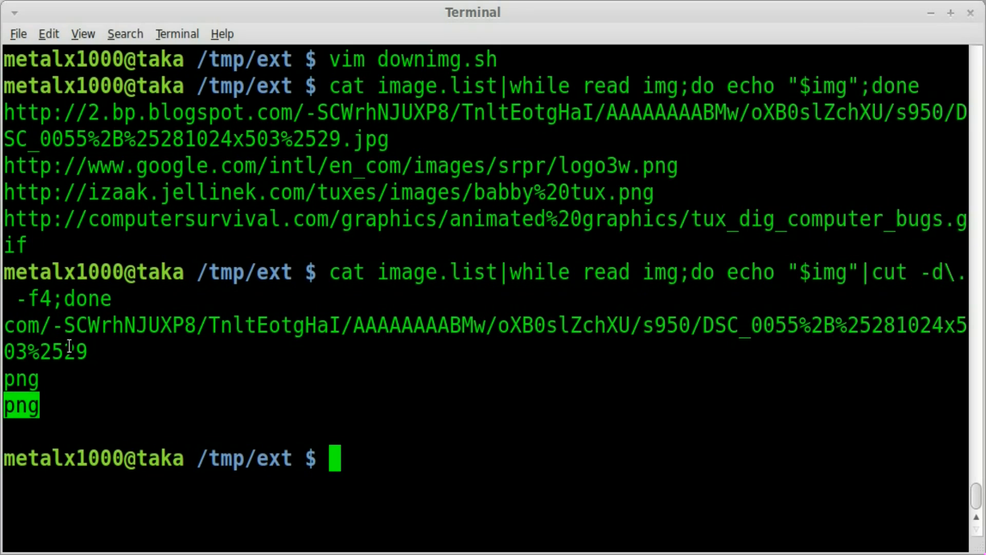
mouse_move(72, 296)
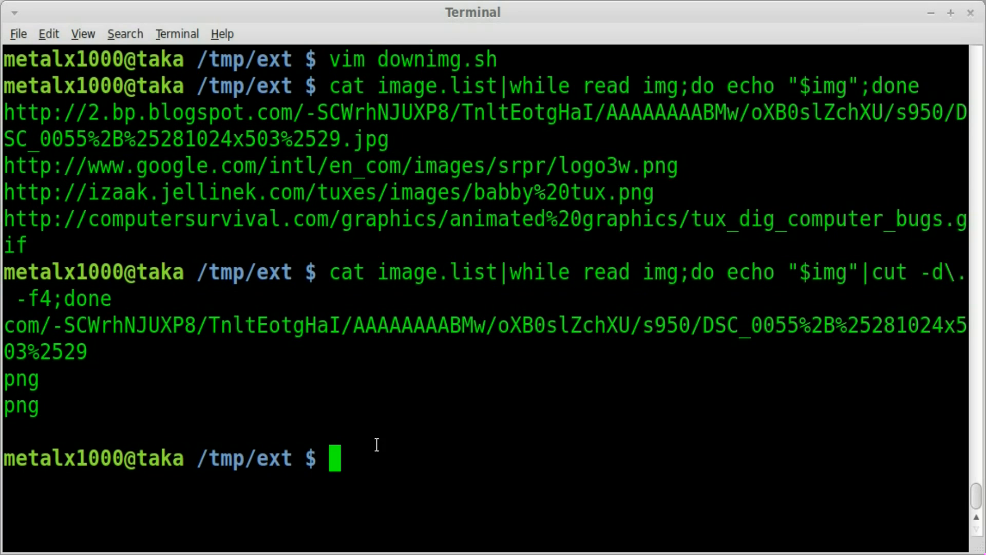
Echo the Google logo URL, then pipe it through rev to print it reversed
type("echo")
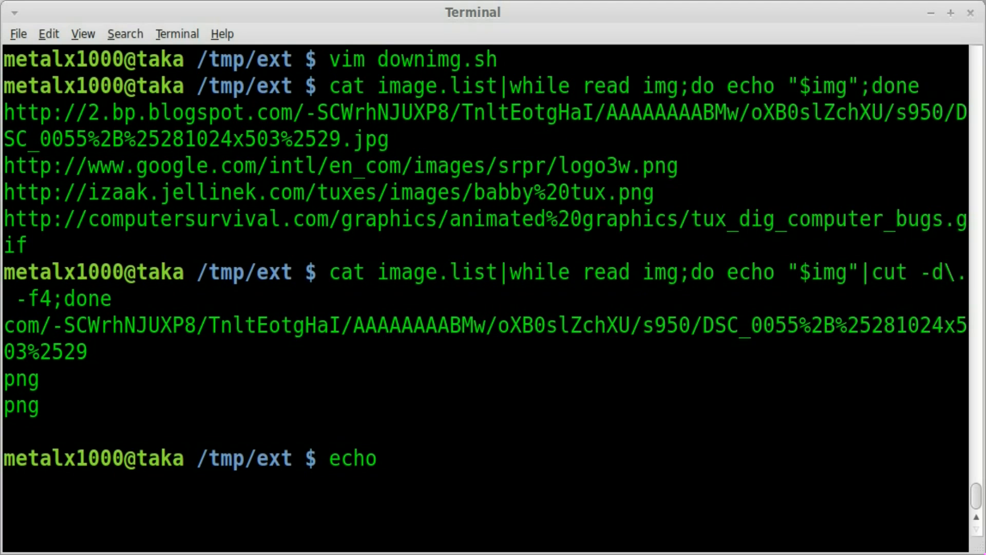
type("\"http://www.google.com/intl/en_com/images/srpr/logo3w.png")
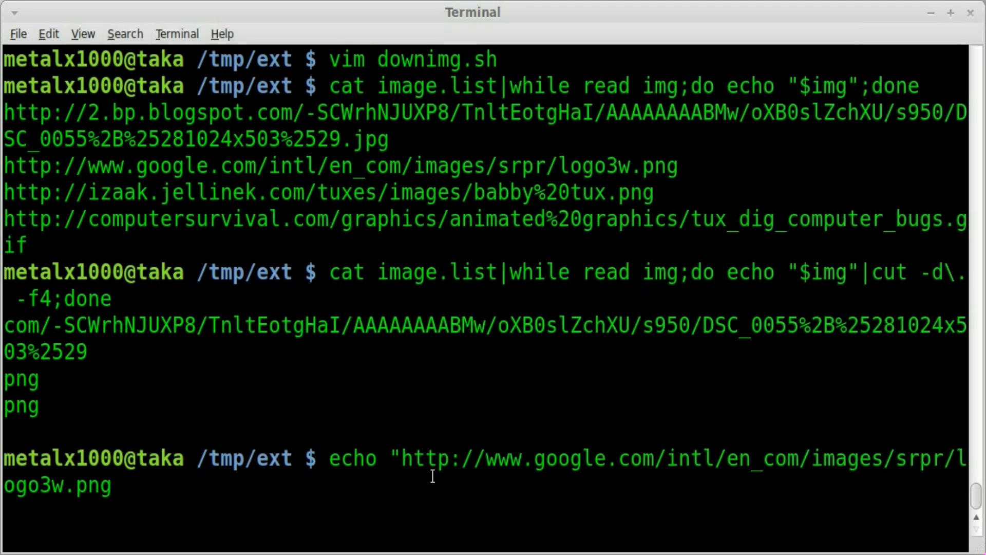
key("Return")
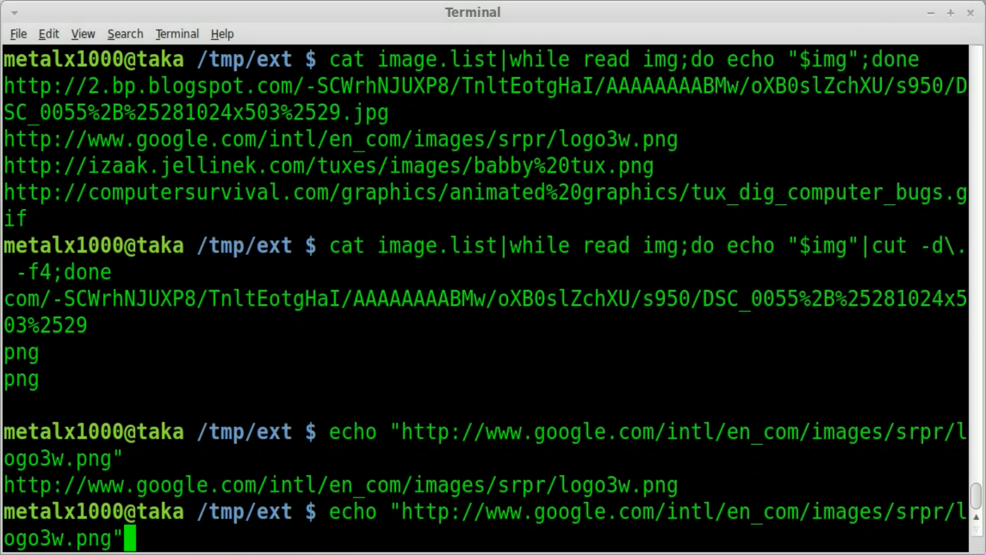
type("|rev")
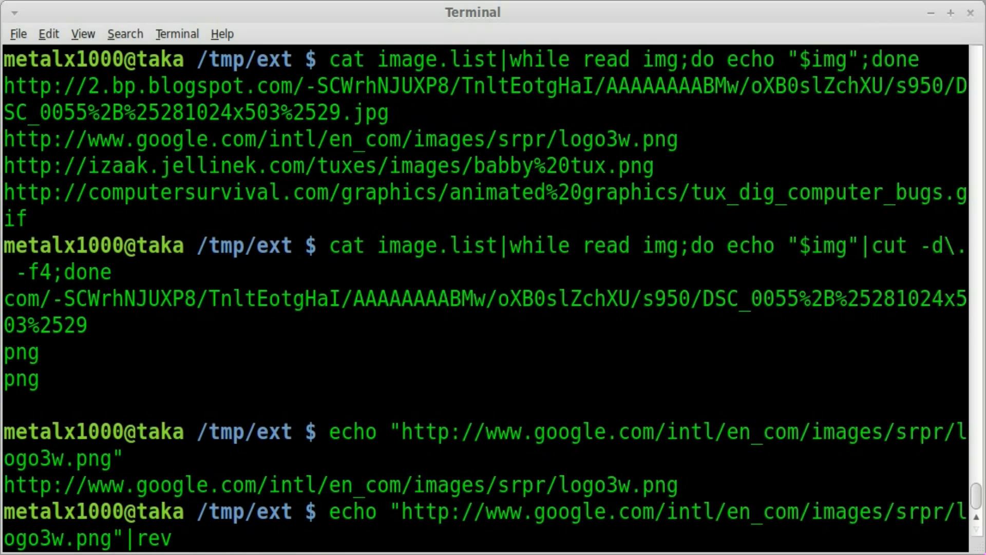
key("Return")
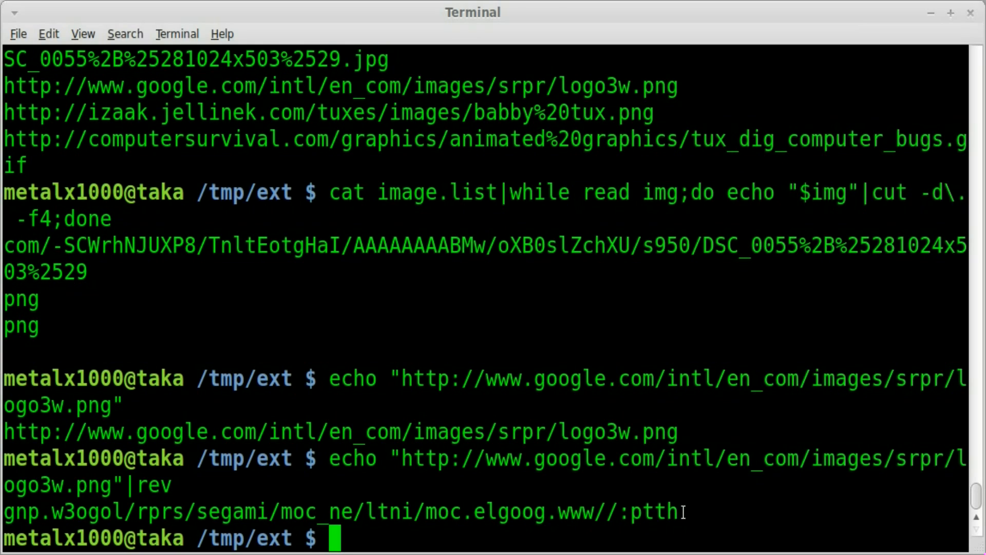
Run the loop piping each URL through rev, showing gpj at the start of reversed lines
type("cat image.list|while read img;do echo \"$img\";done")
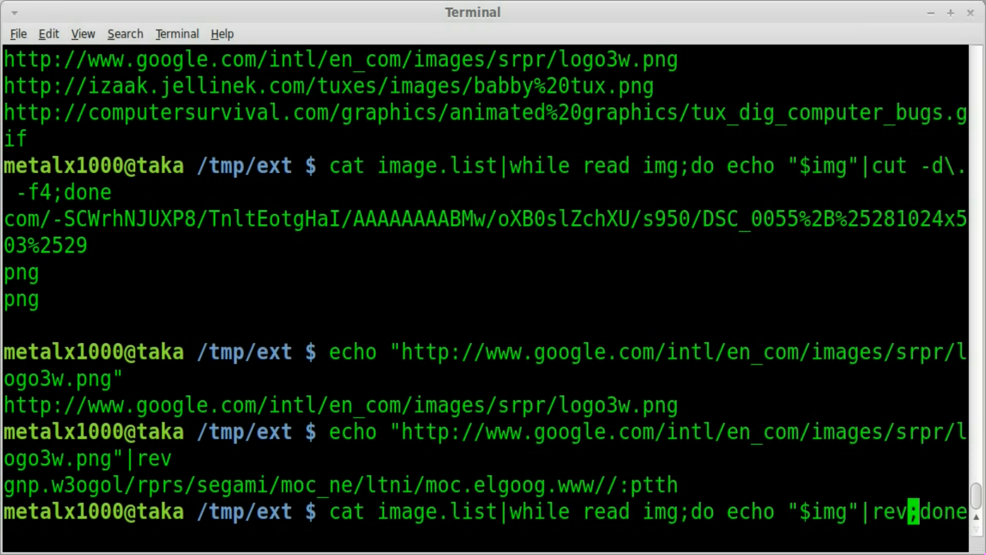
key("Return")
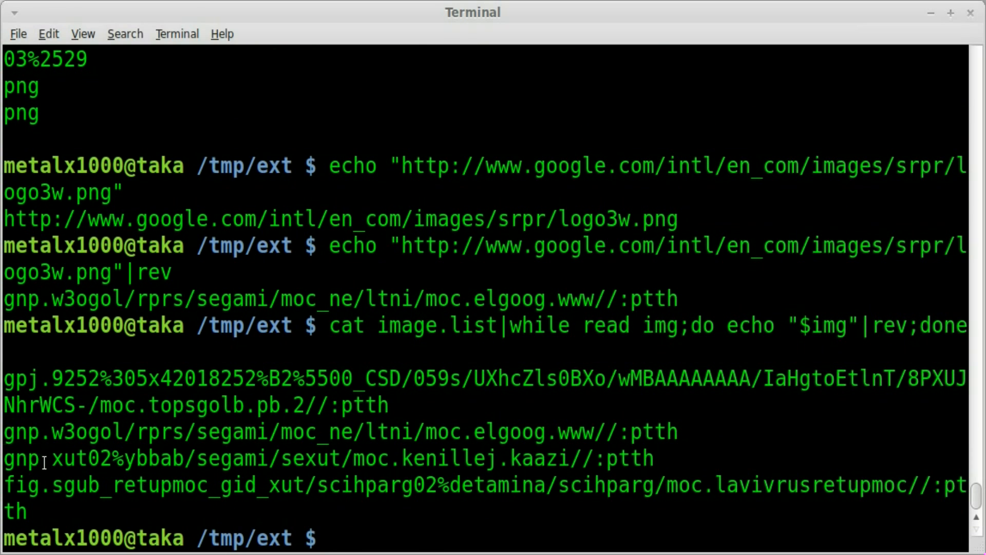
double_click(21, 484)
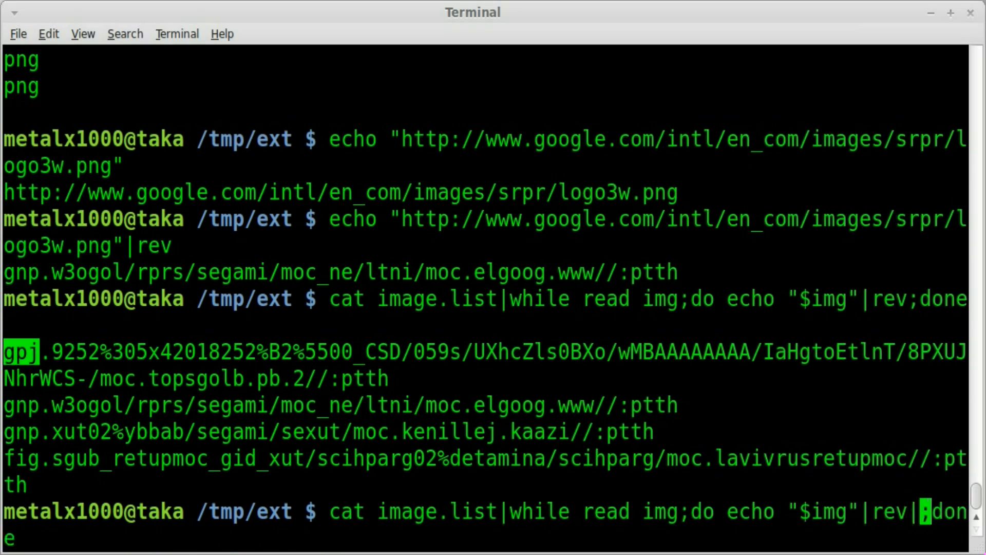
Add cut -d. -f1 and a second rev so the loop prints jpg, png, png, gif
type("cut -f")
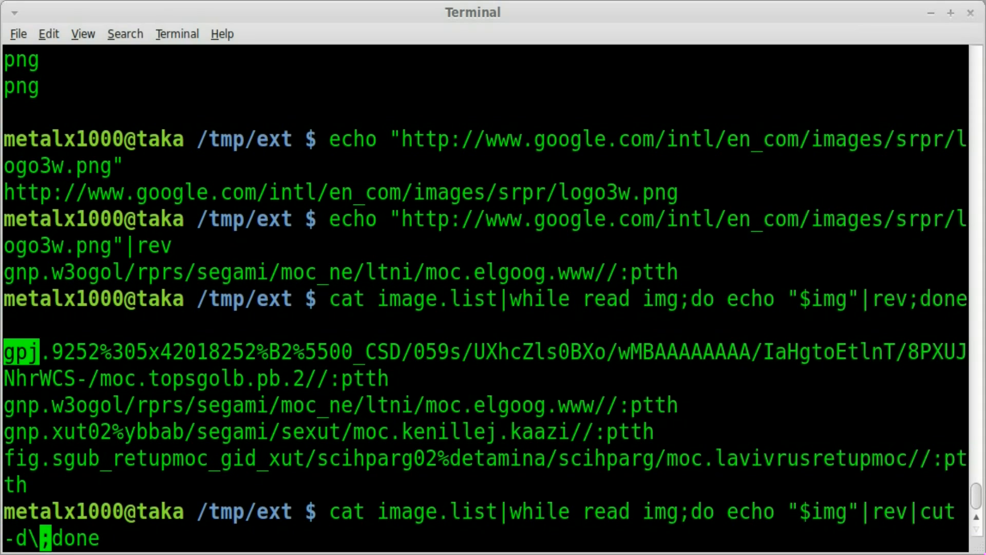
type(".")
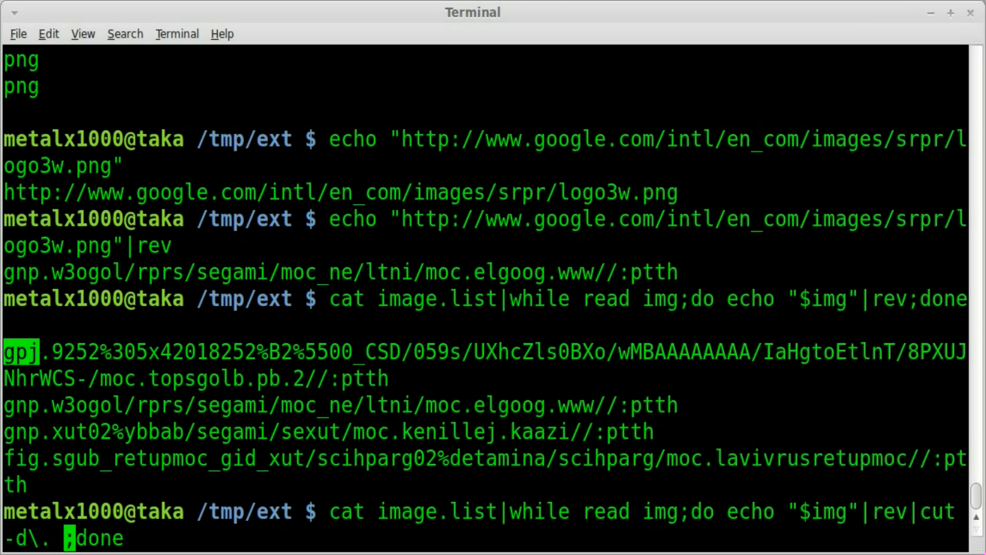
type("-f1")
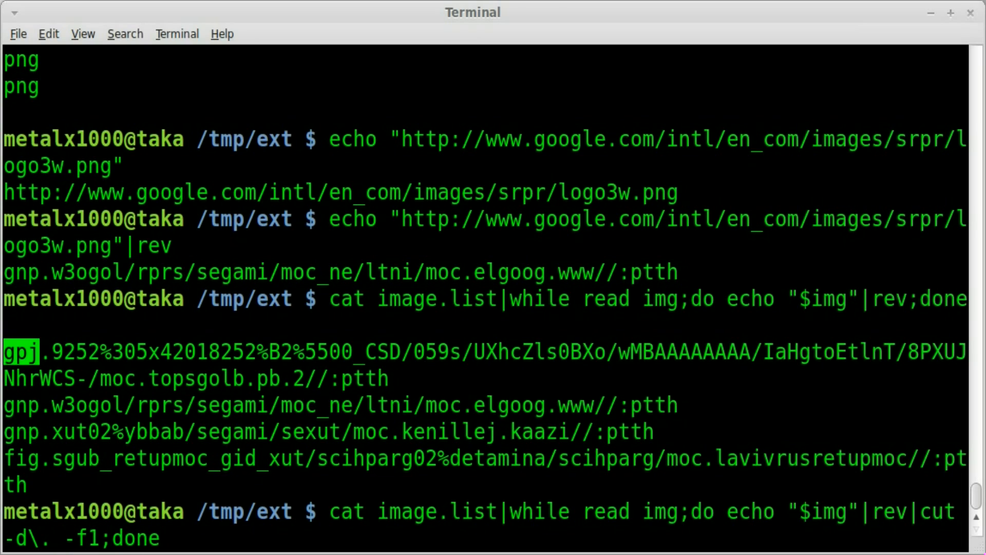
key("Return")
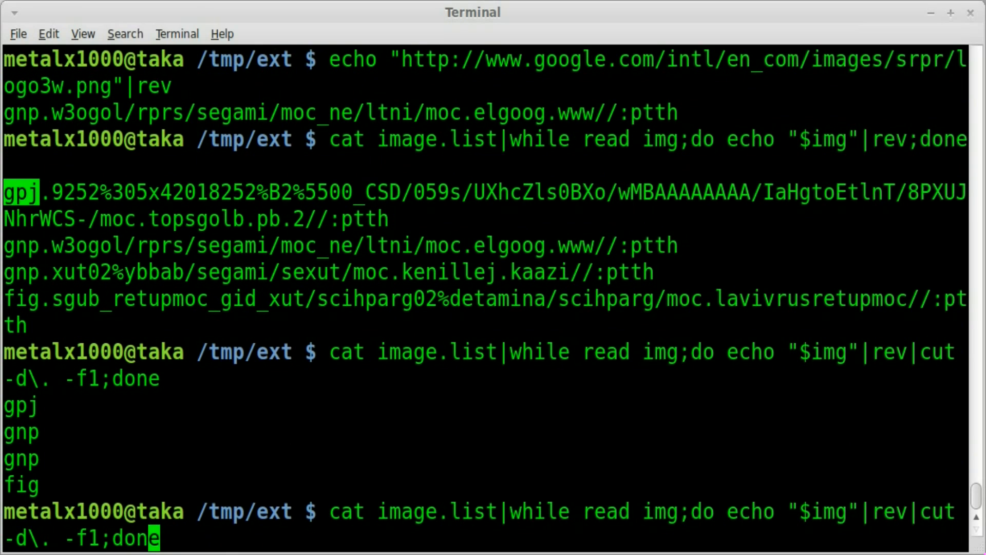
type("|re")
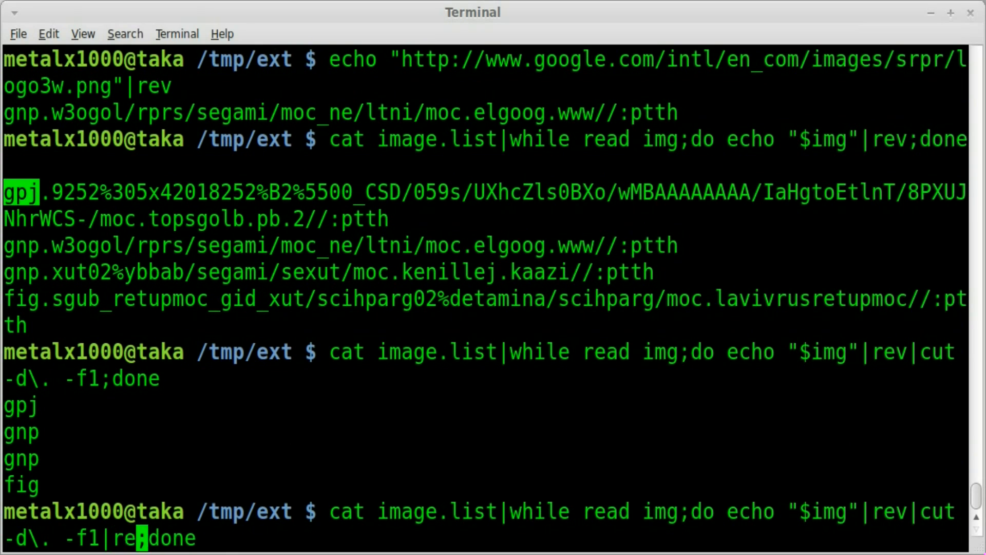
key("Return")
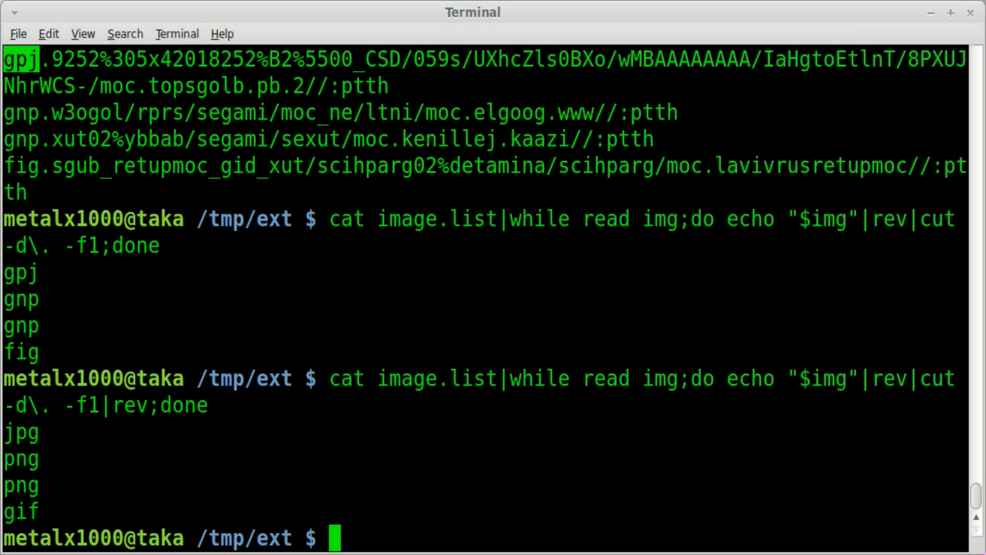
type("vim downimg.sh")
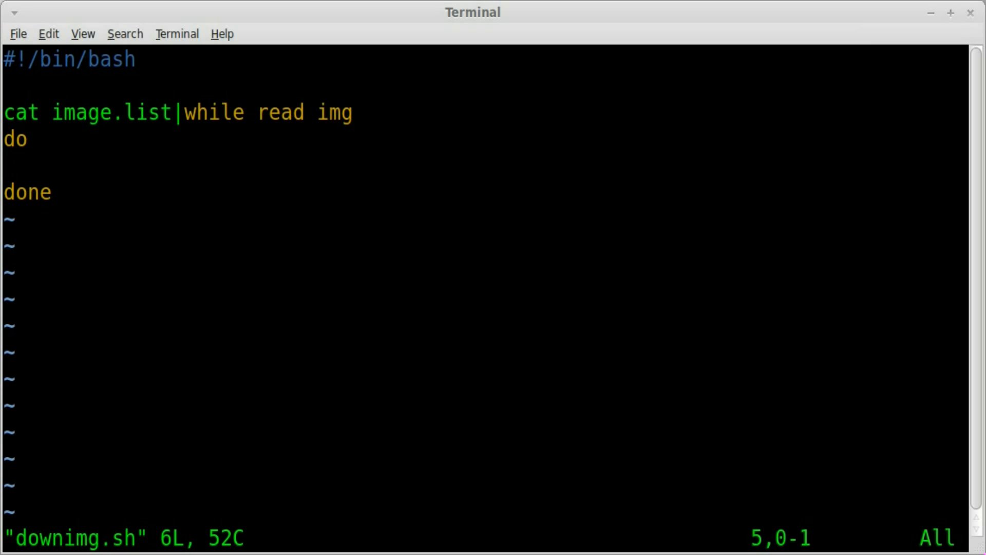
Insert ext=$(echo "$img"|rev|cut -d\. -f1|rev) inside the loop's do block
key("i")
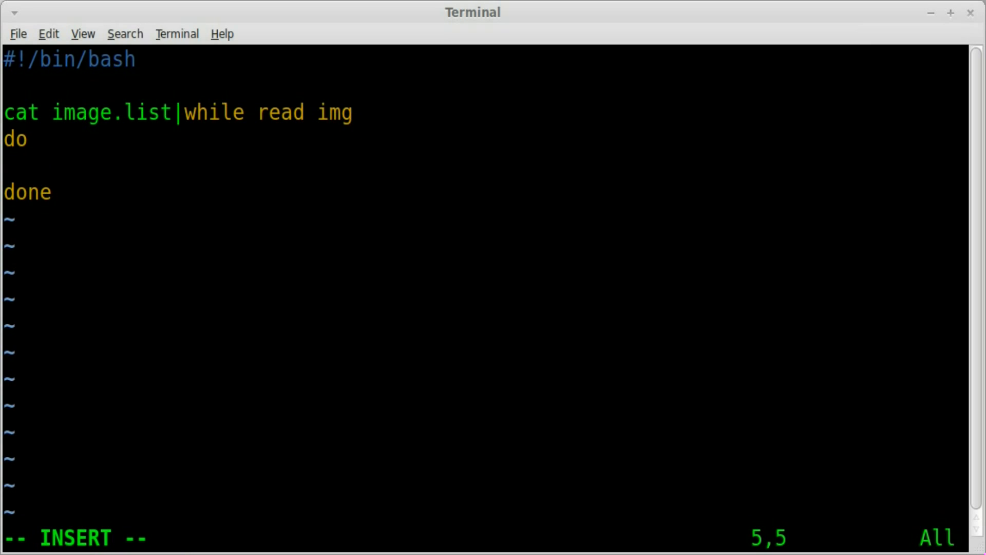
type("ext=")
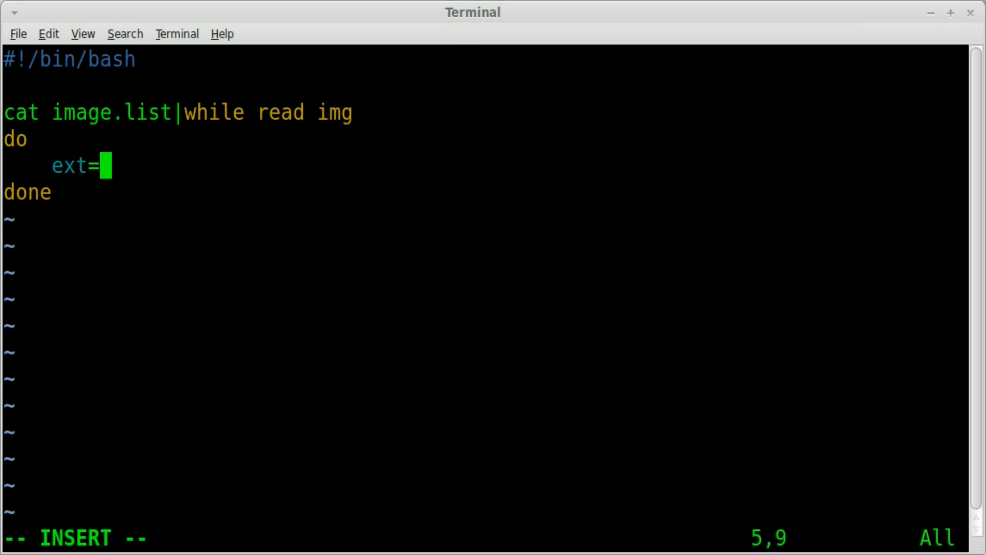
type("$")
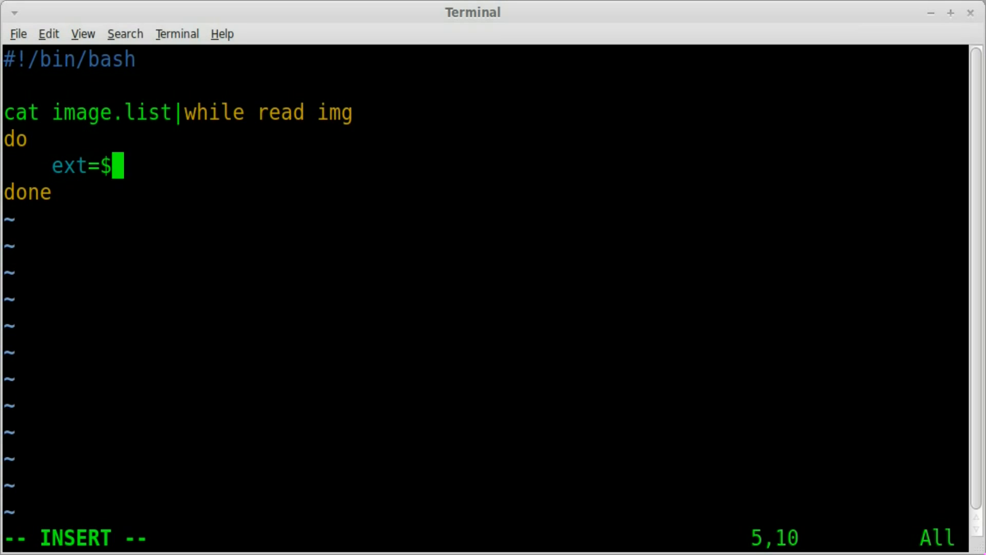
type("(")
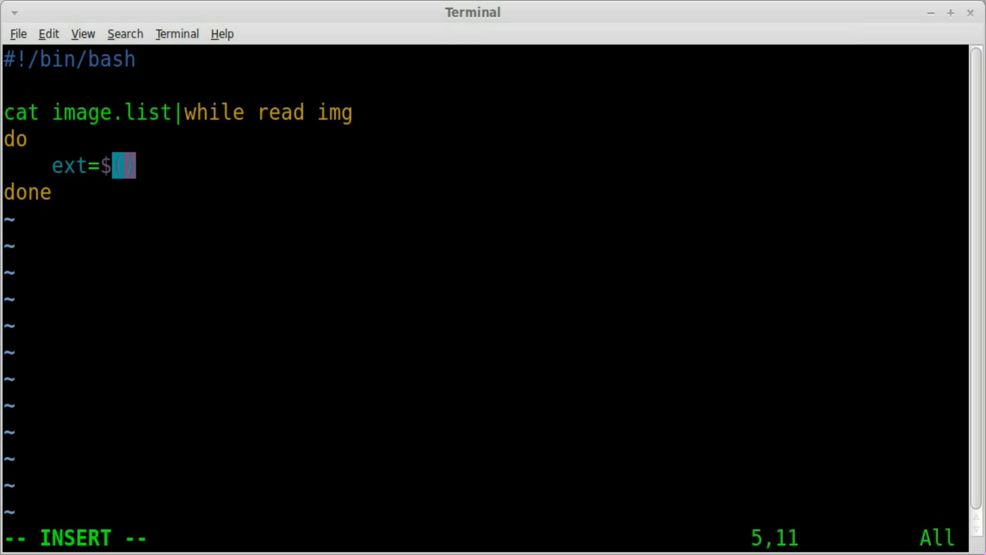
type("echo \"")
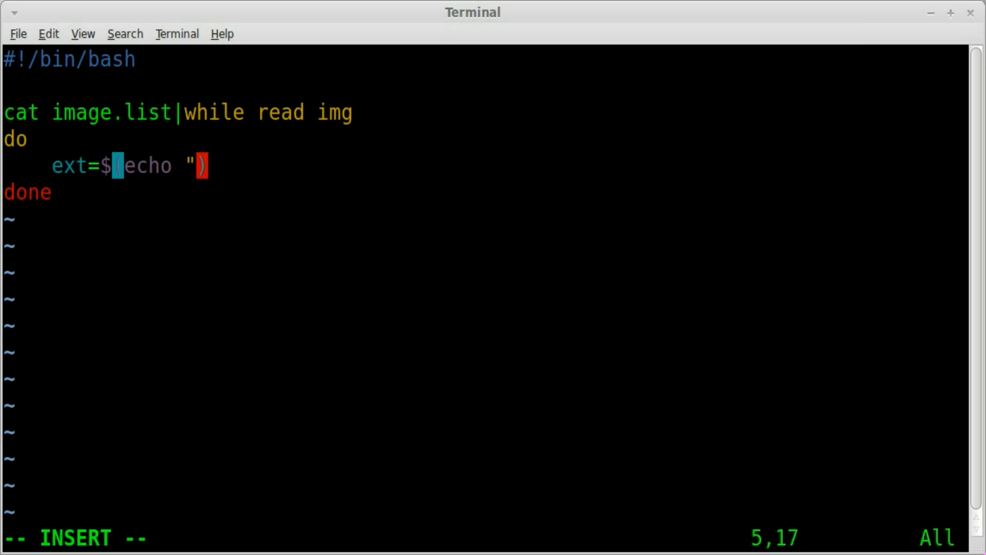
type("$")
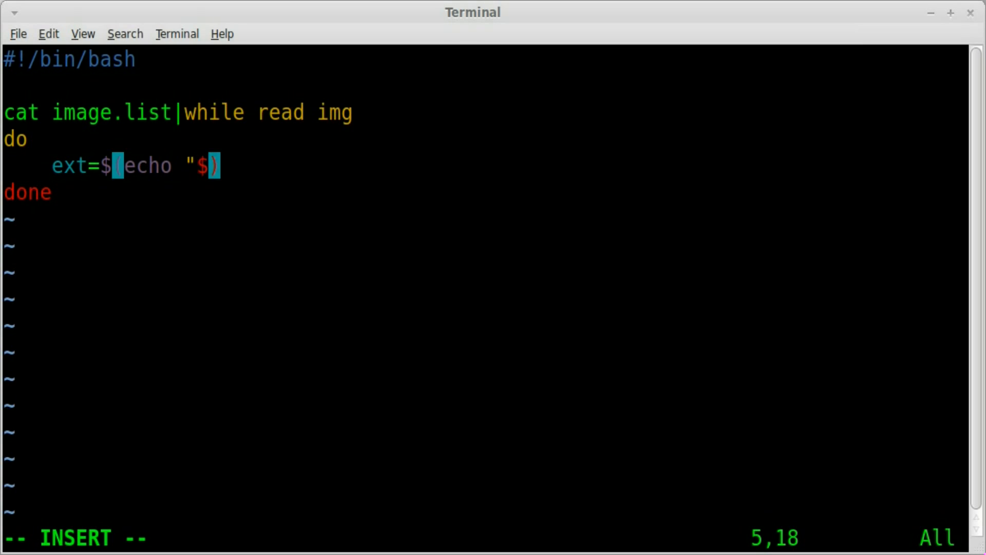
type("img")
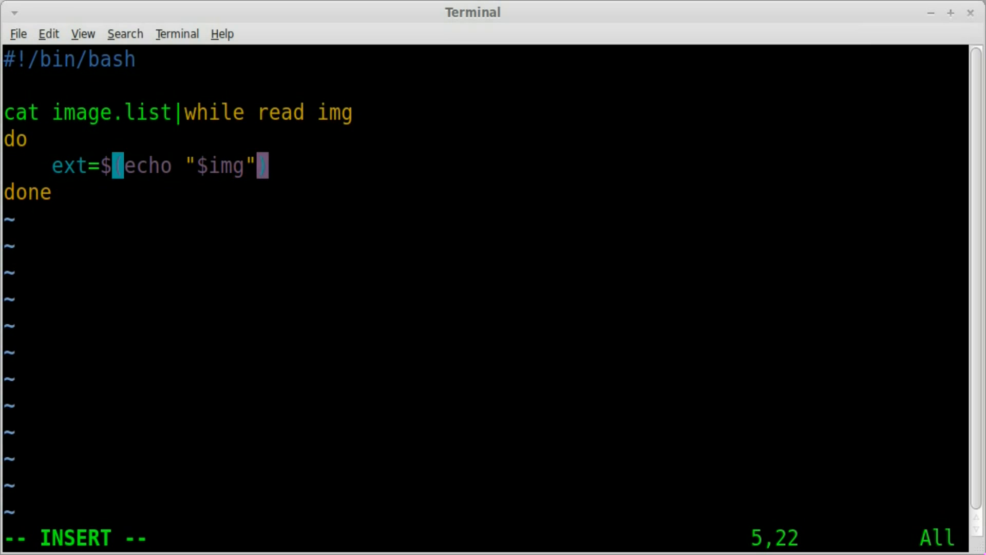
type("|rev")
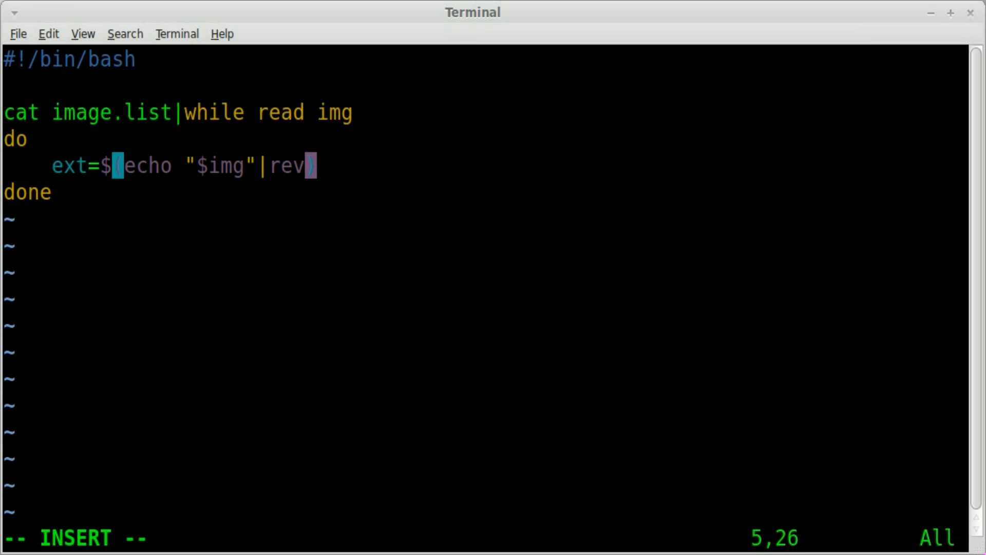
type("|cut")
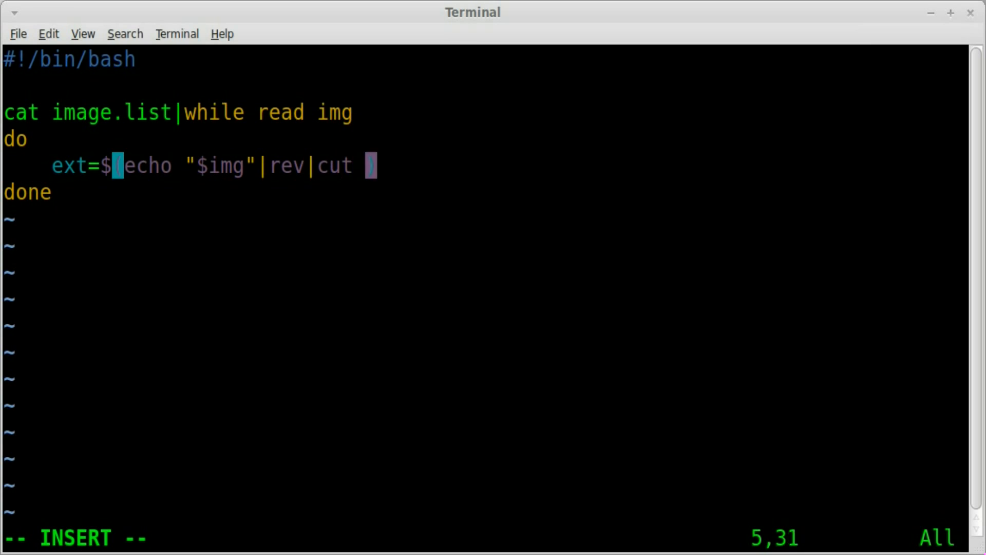
type("-d\\.")
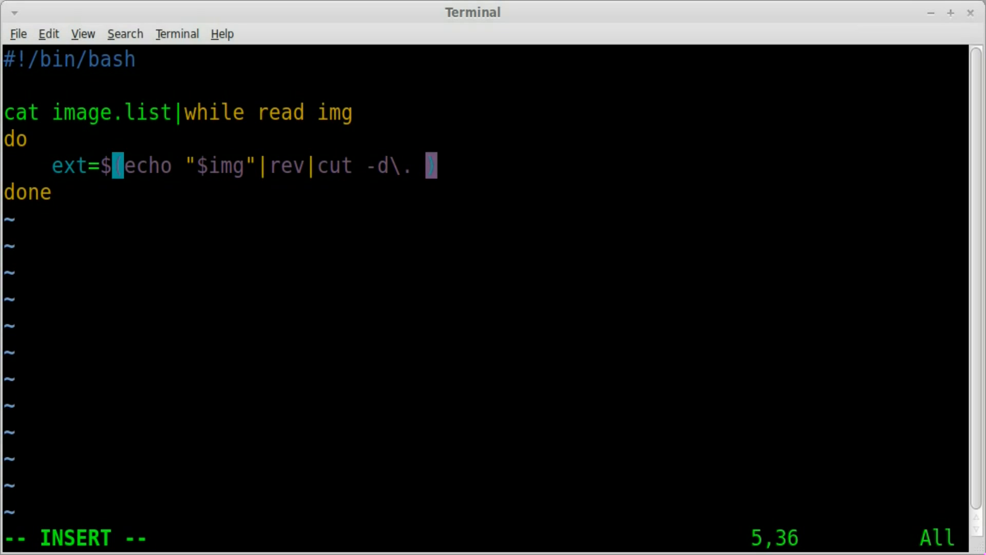
type("-f1")
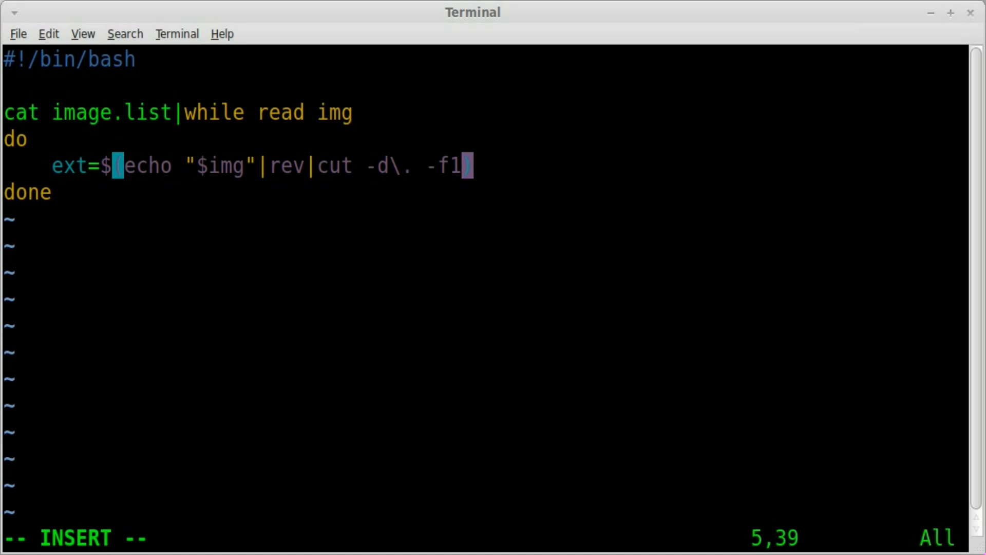
type("|rev")
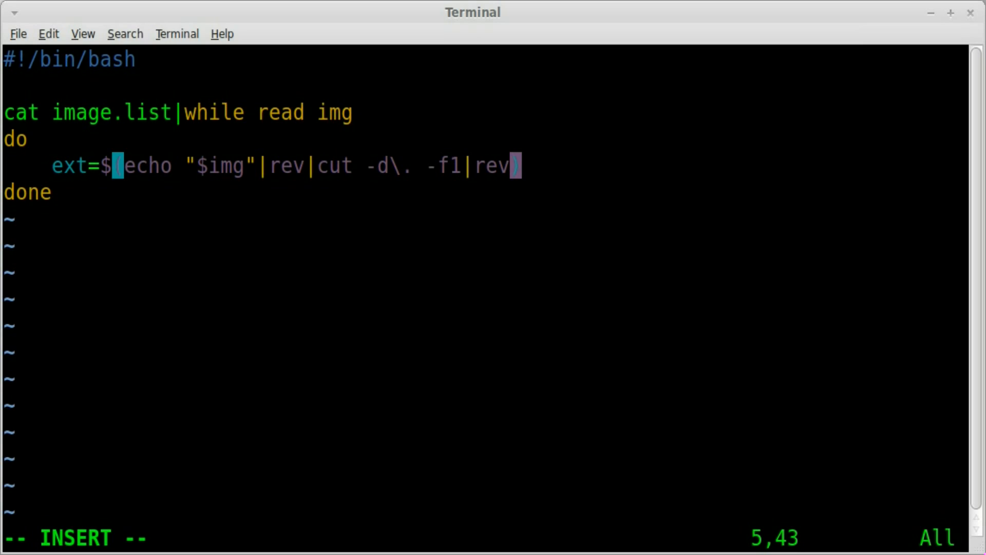
key("Right")
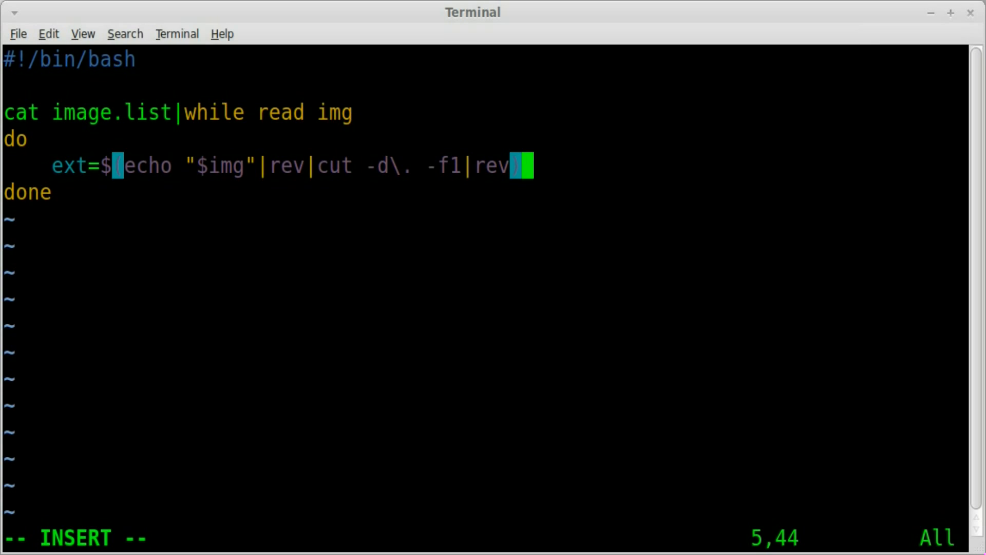
key("Return")
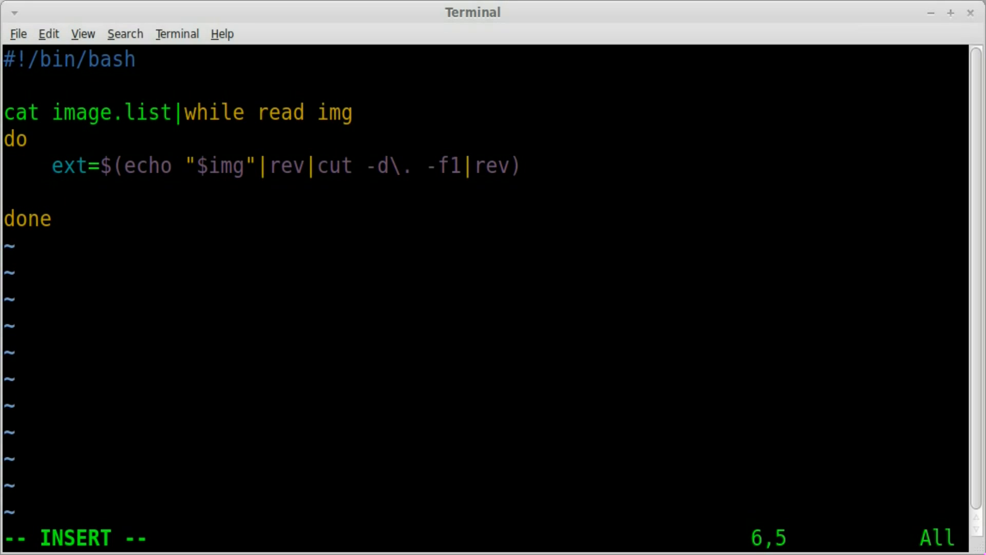
Write the line wget "$img" -O "$RANDOM.ext so each download gets a random-number name
type("wget")
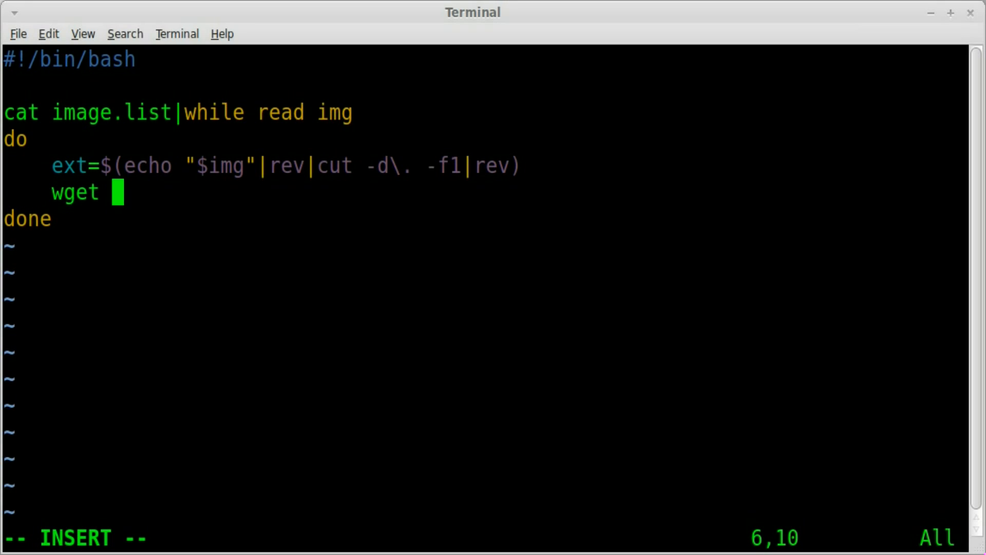
type("\"")
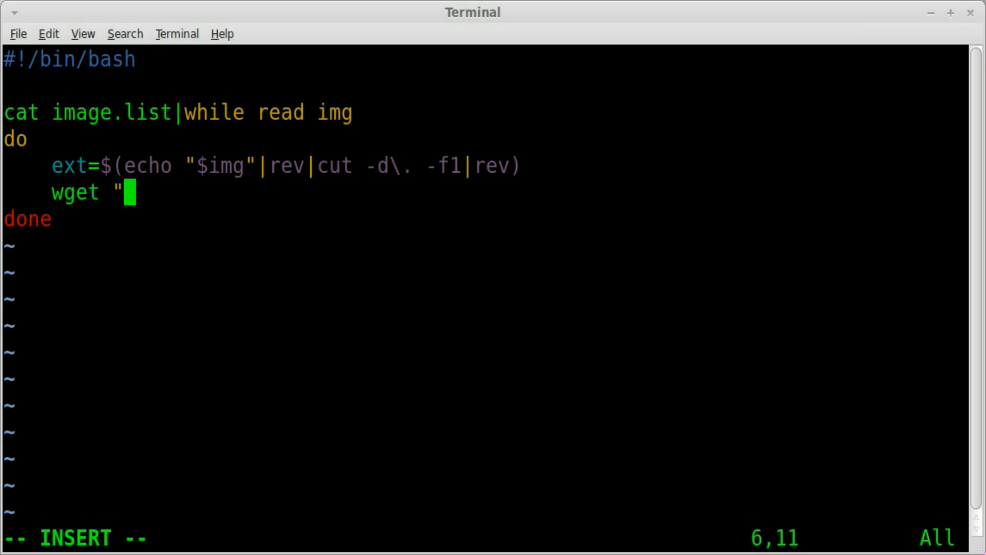
type("$img\"")
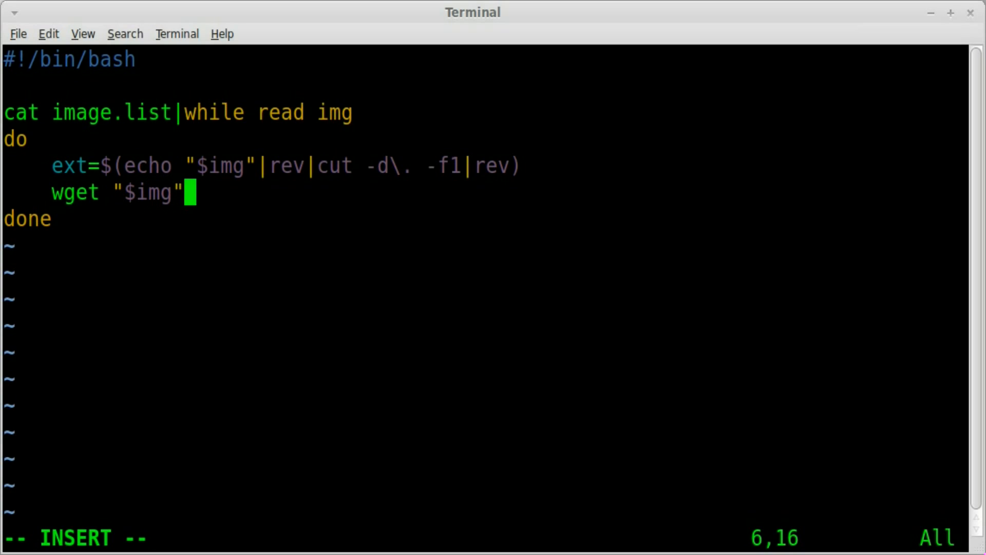
type("-")
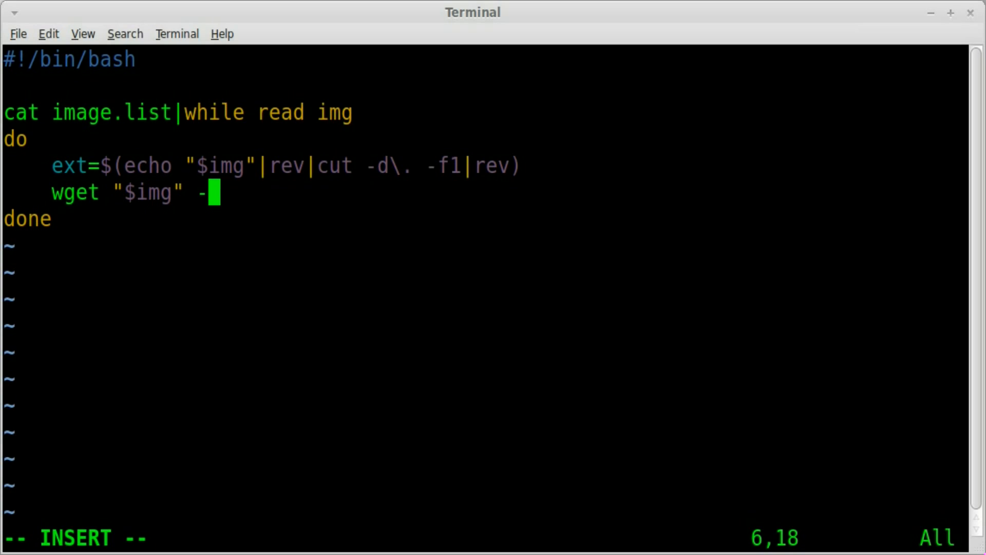
type("O")
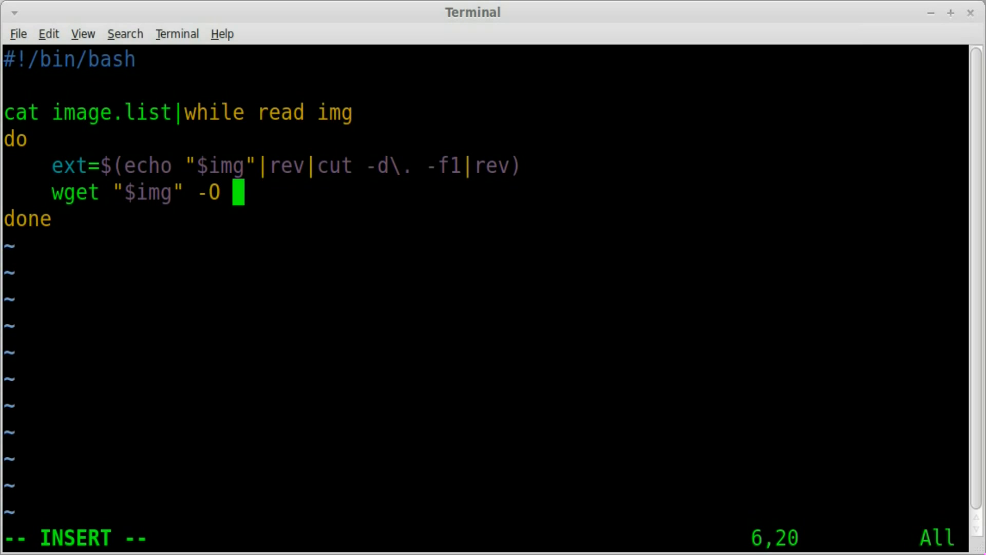
type("\"")
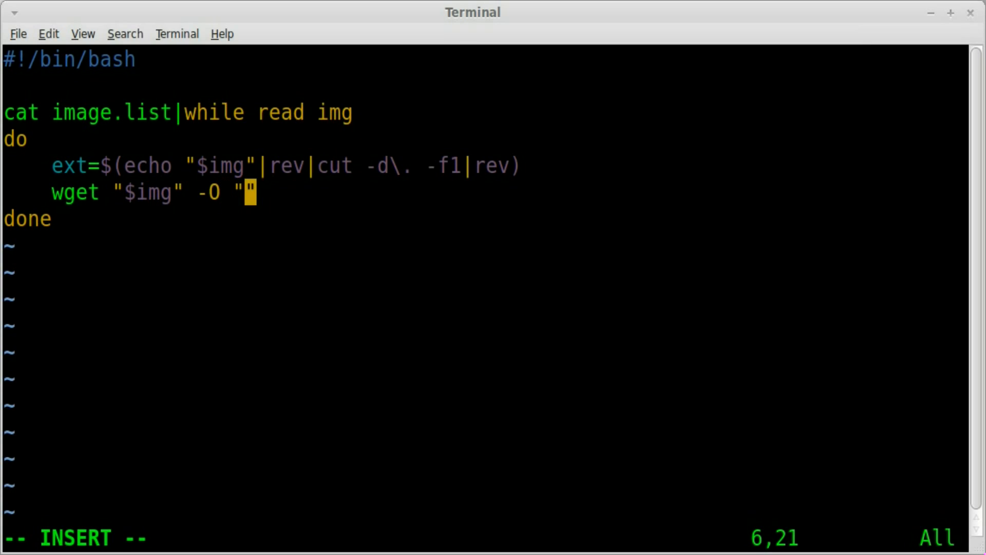
type("$R")
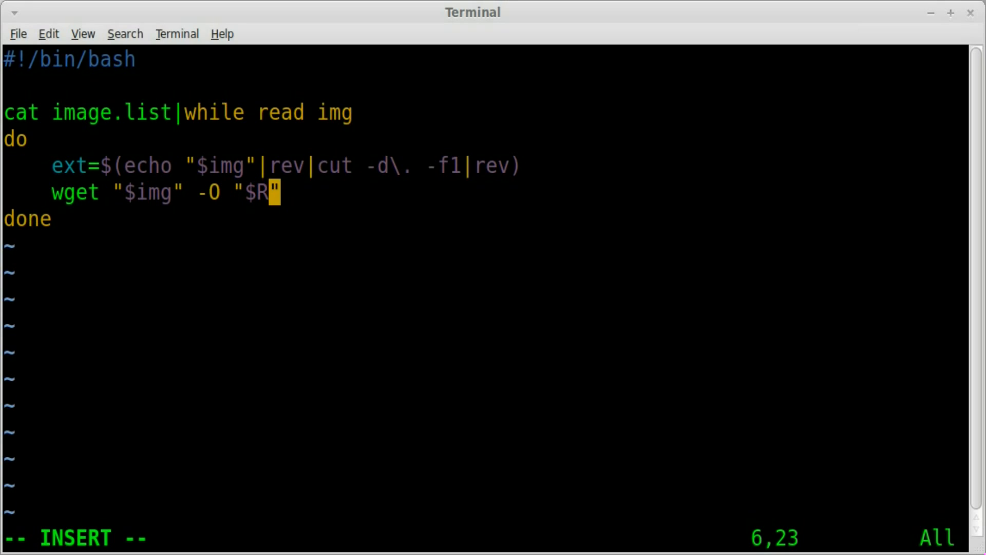
type("ANDO")
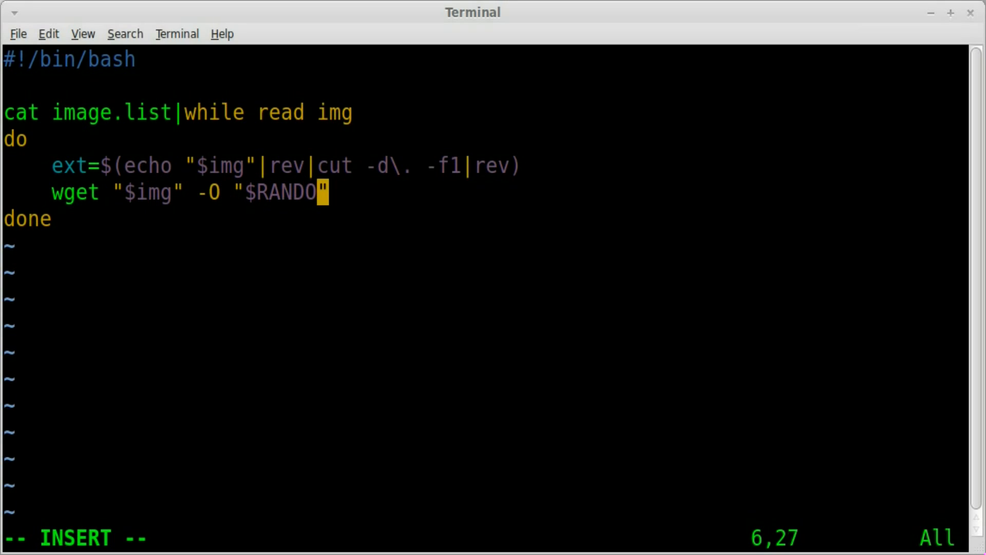
type("M")
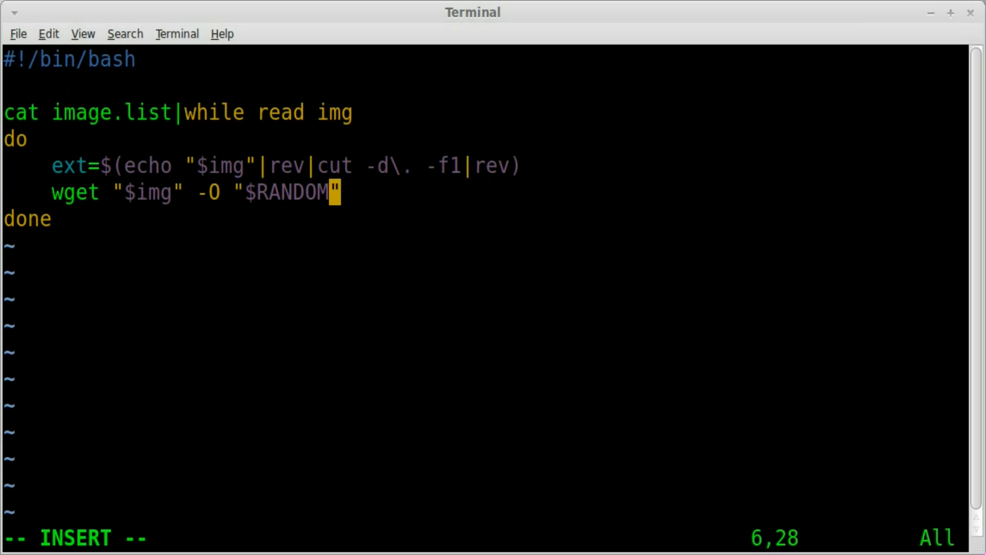
type(".")
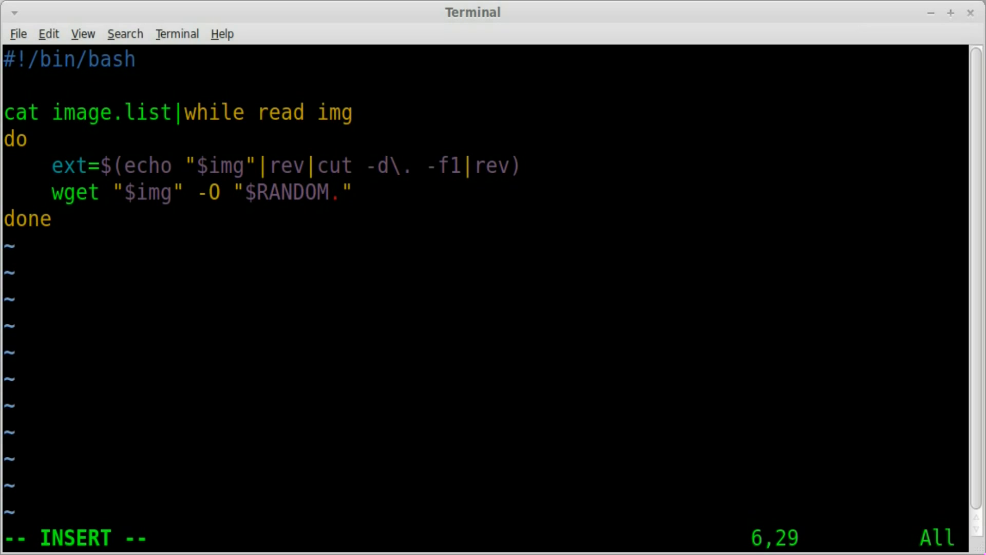
type("ext")
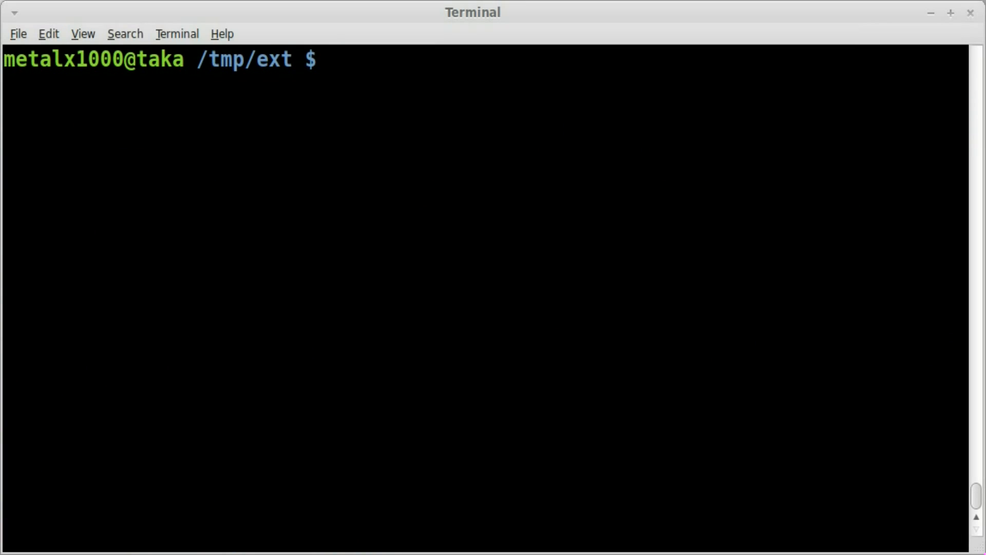
Make downimg.sh executable with chmod +x and run it, downloading the four images
type("chmod +x")
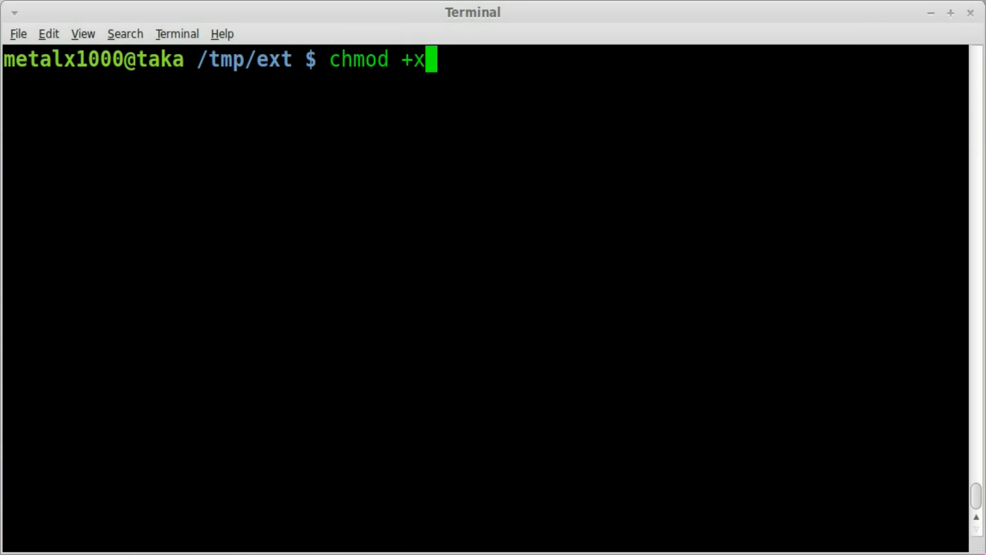
type("d")
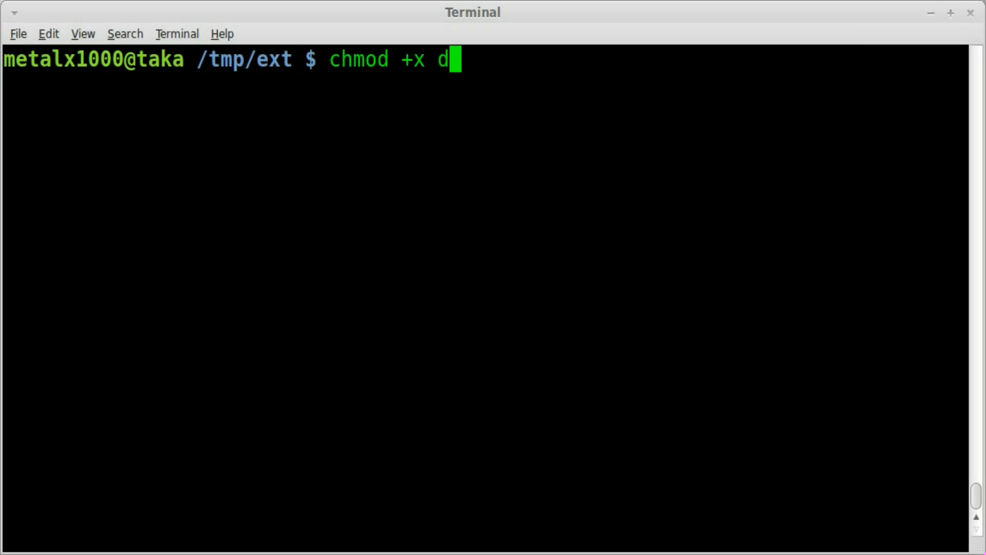
type("ownimg.sh")
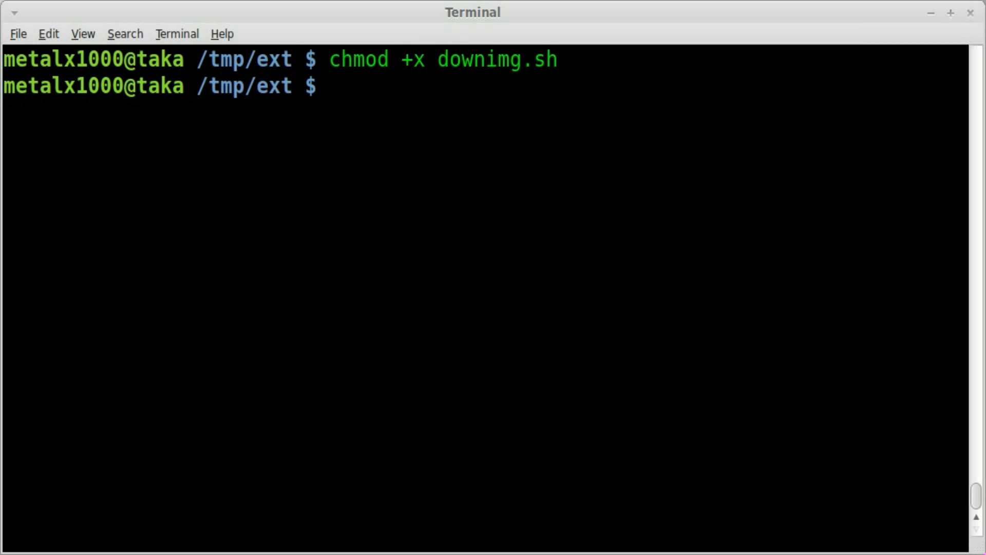
type("./downimg.sh")
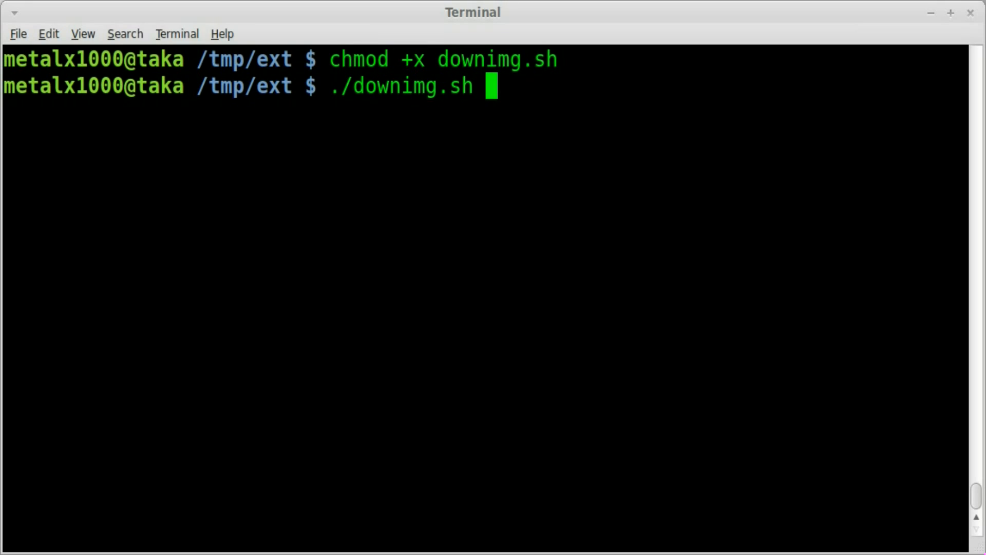
key("Return")
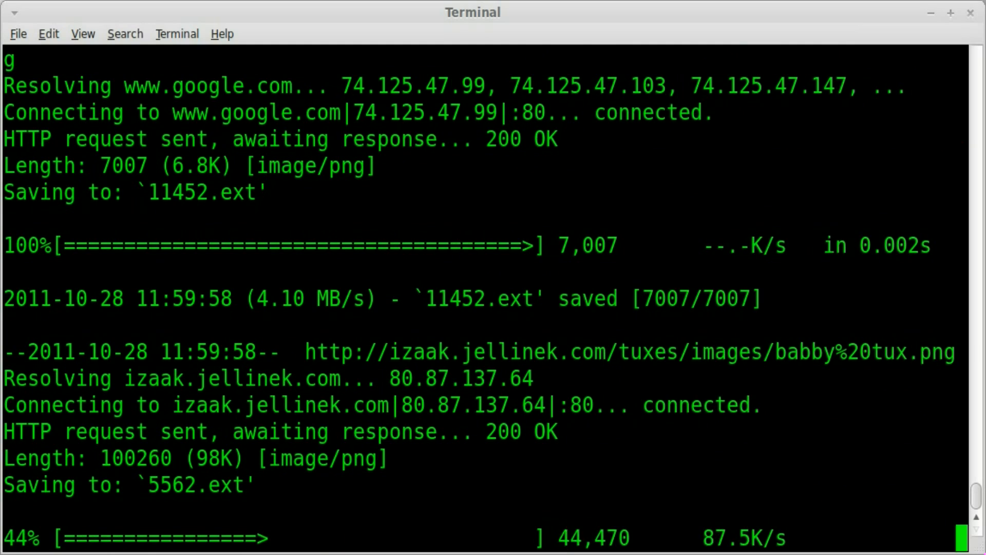
scroll("down", 3)
type("ls")
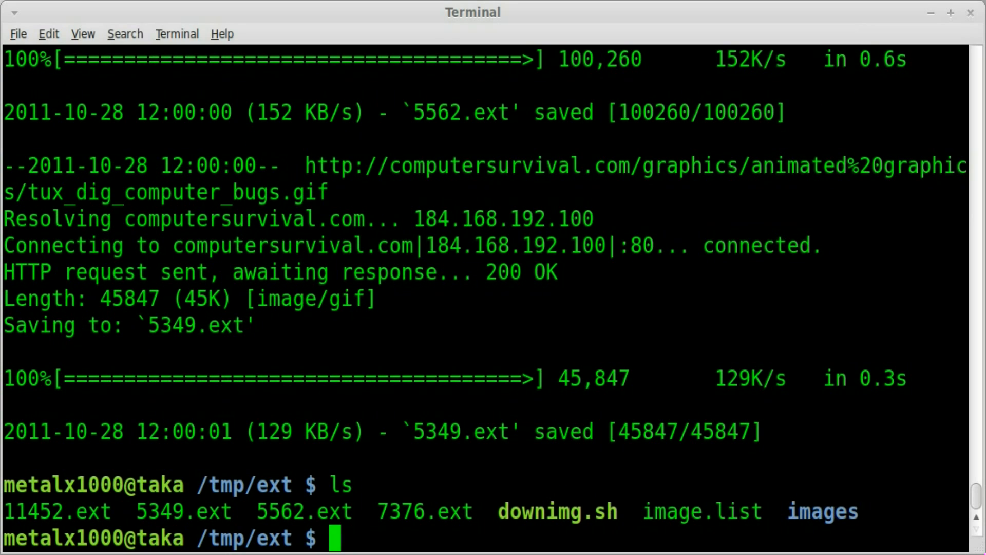
Delete the wrongly named downloads with rm *.ext and clear the screen
type("rm")
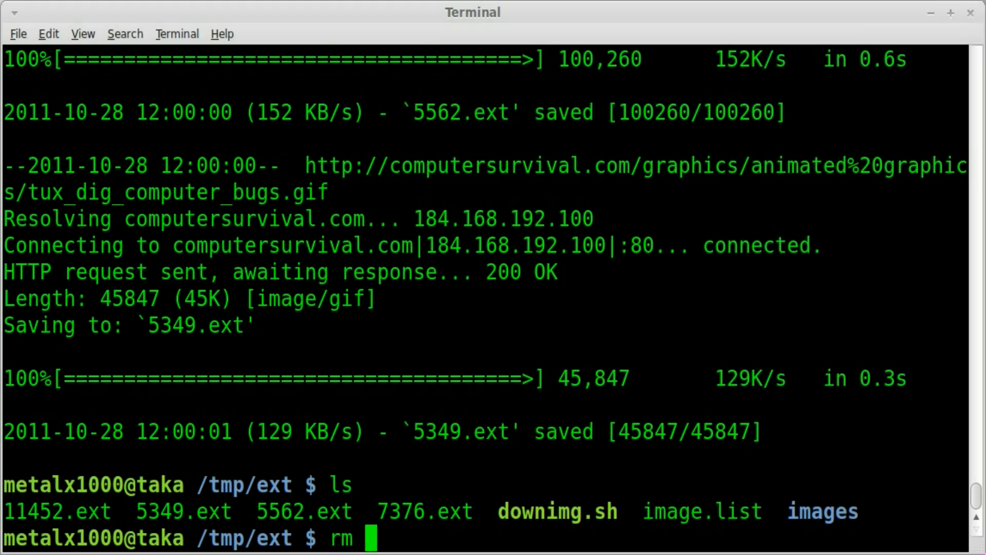
type("*.ext")
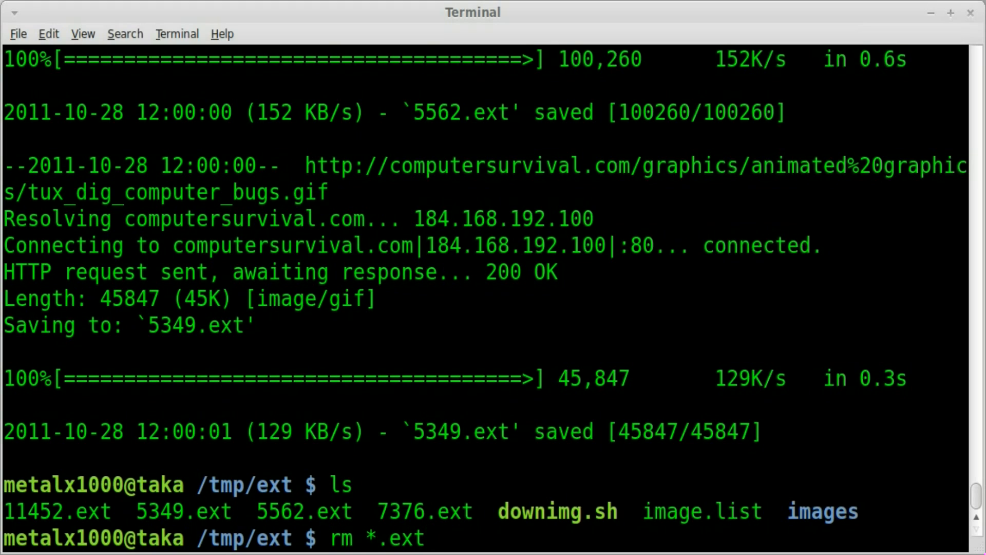
key("Return")
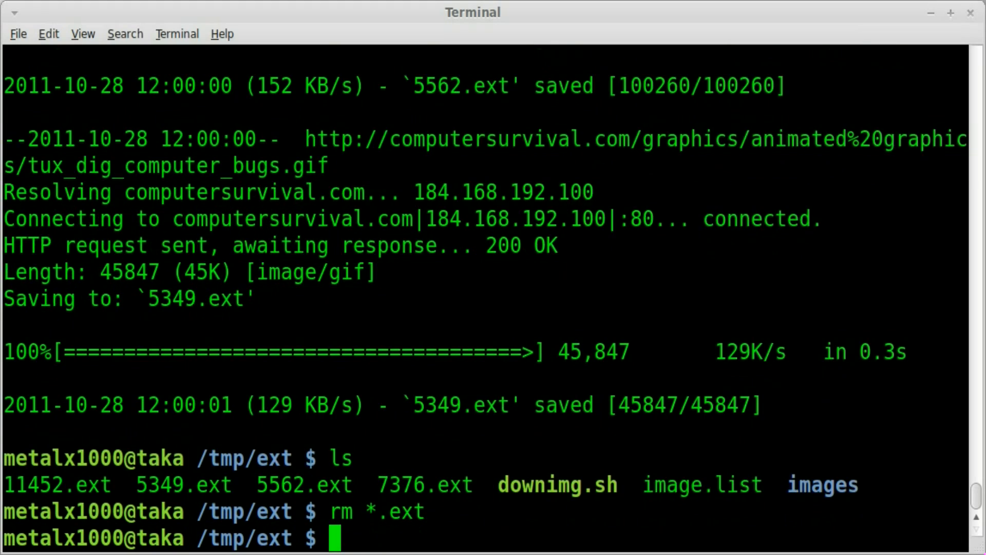
type("clear")
type("rm *.ext")
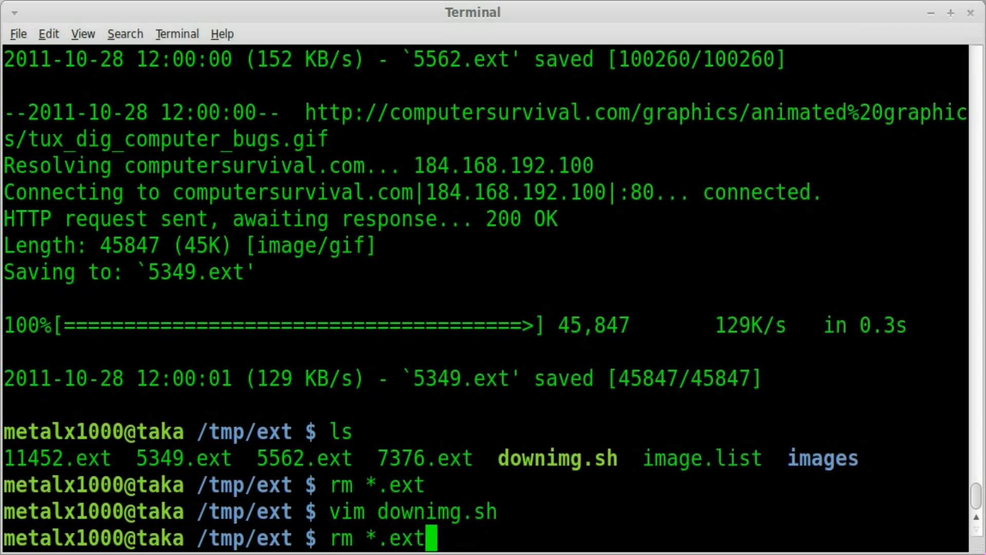
Remove the old .ext files, rerun the script for real extensions, and cat downimg.sh
key("Return")
type("ls")
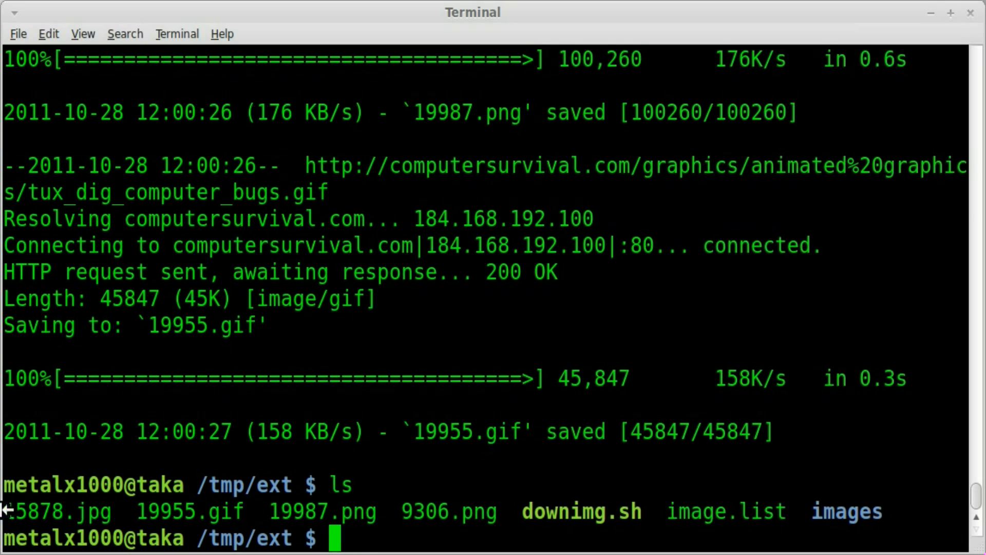
double_click(30, 510)
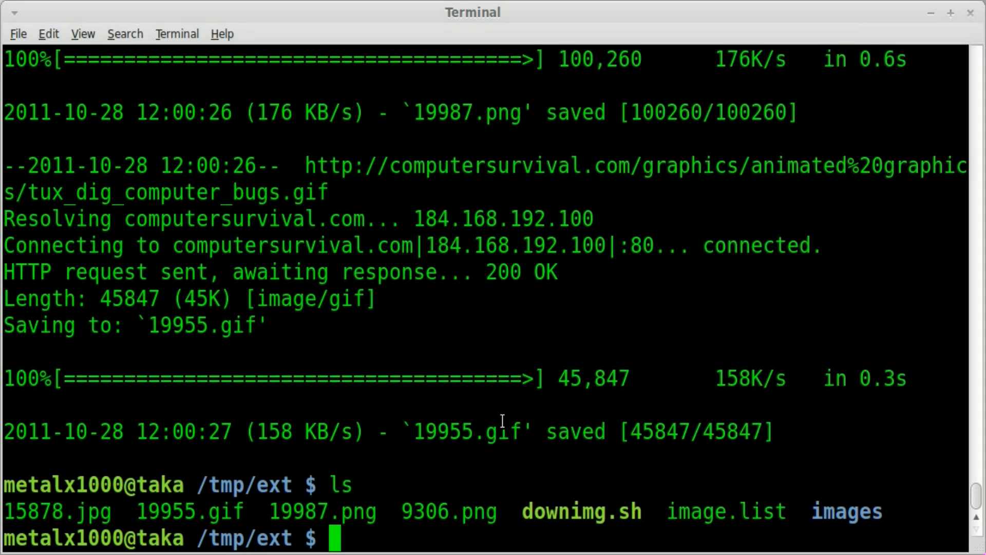
type("cat downimg.sh")
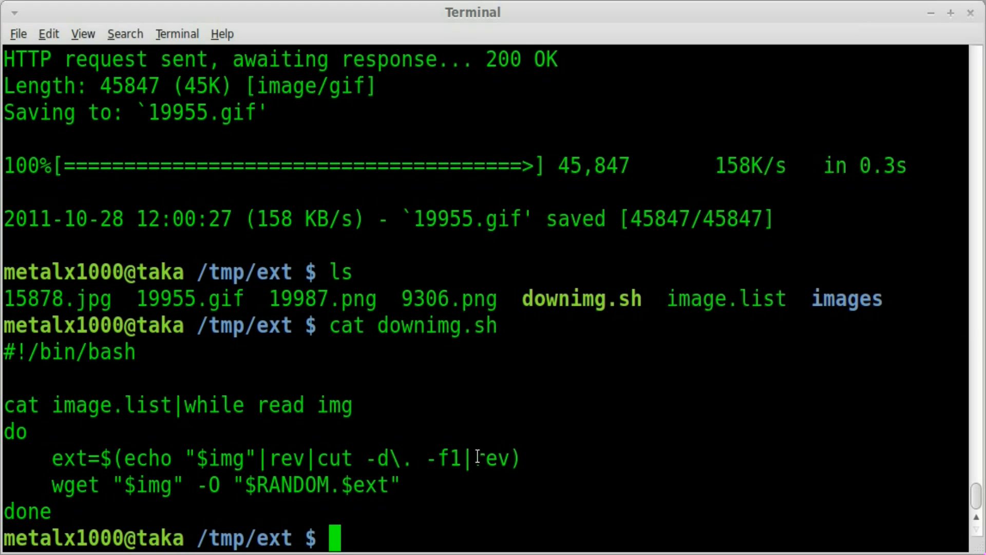
Point out the final rev in the script's extension-extraction line
double_click(492, 458)
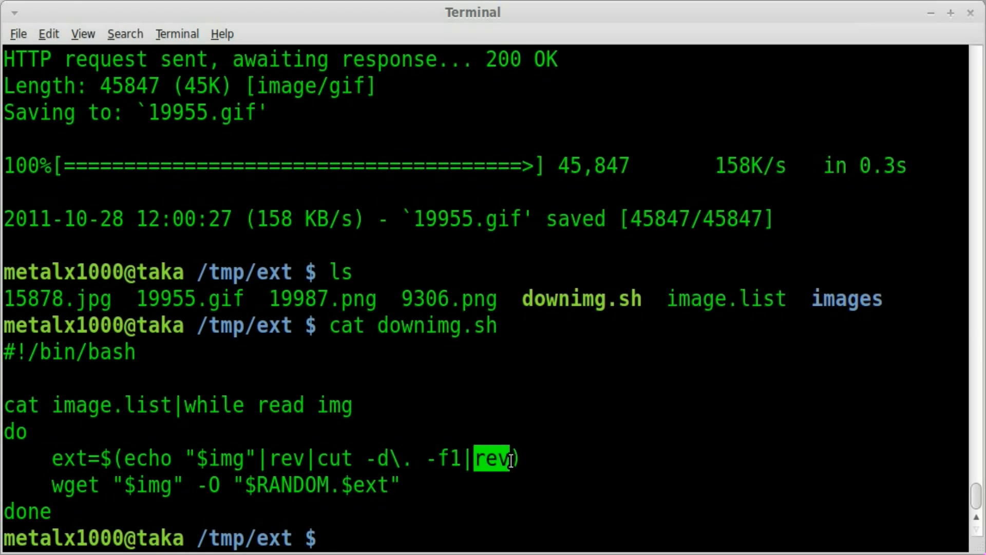
mouse_move(419, 476)
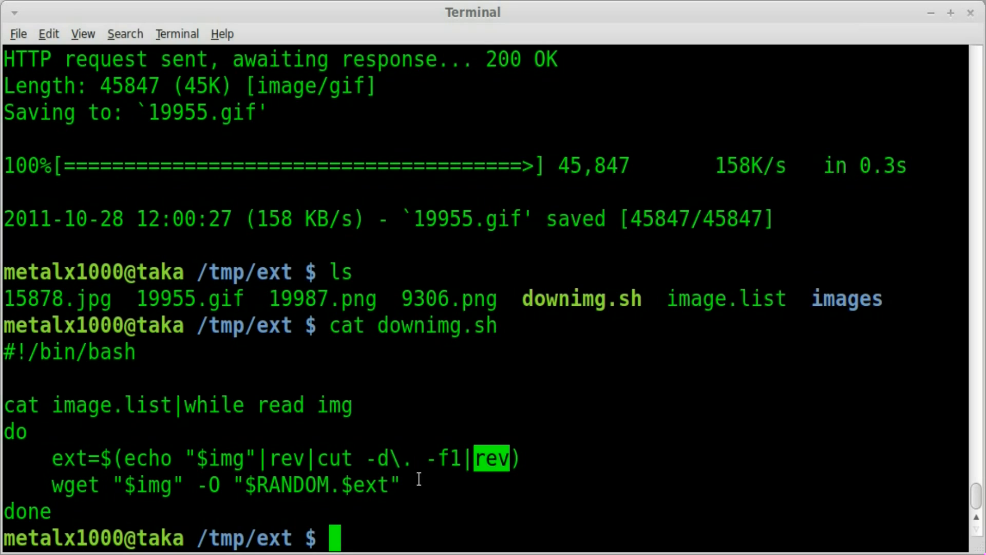
mouse_move(509, 462)
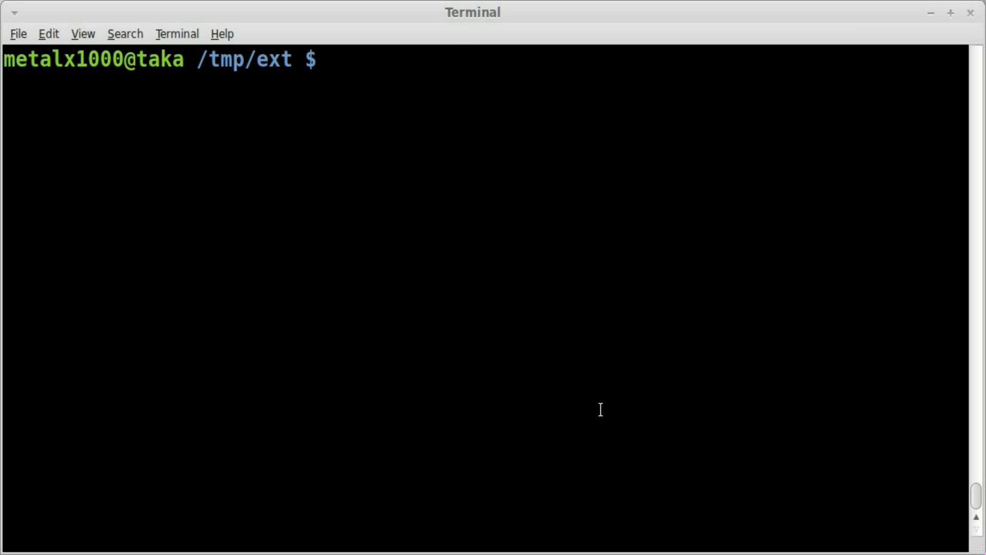
Edit downimg.sh in vim to use curl -o instead of wget -O and save it
type("vim")
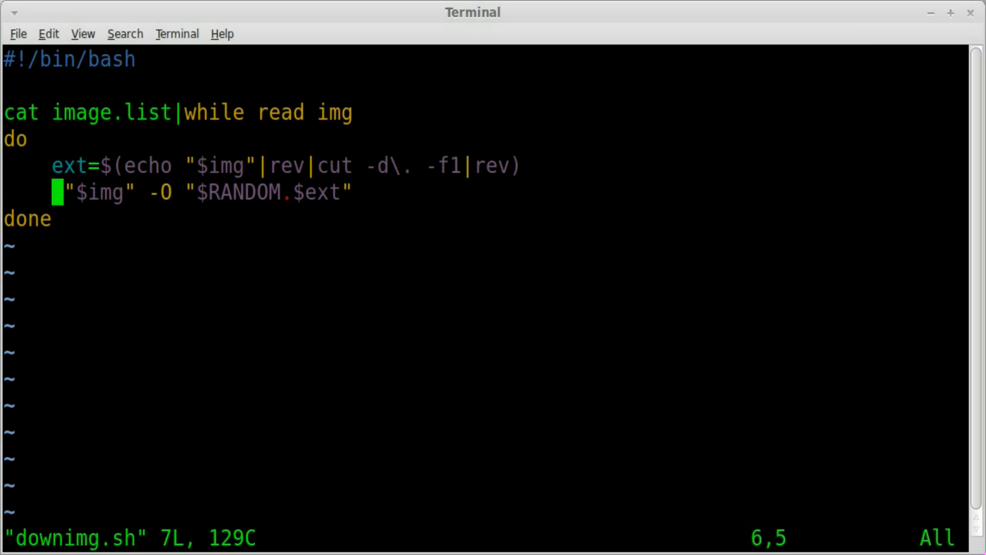
type("curl")
left_click(485, 539)
type(":wq")
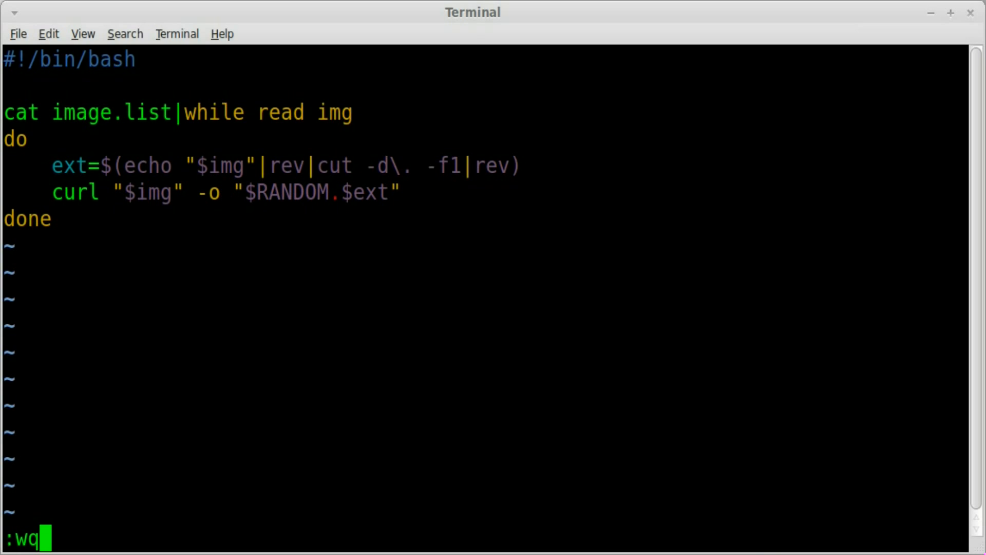
key("Return")
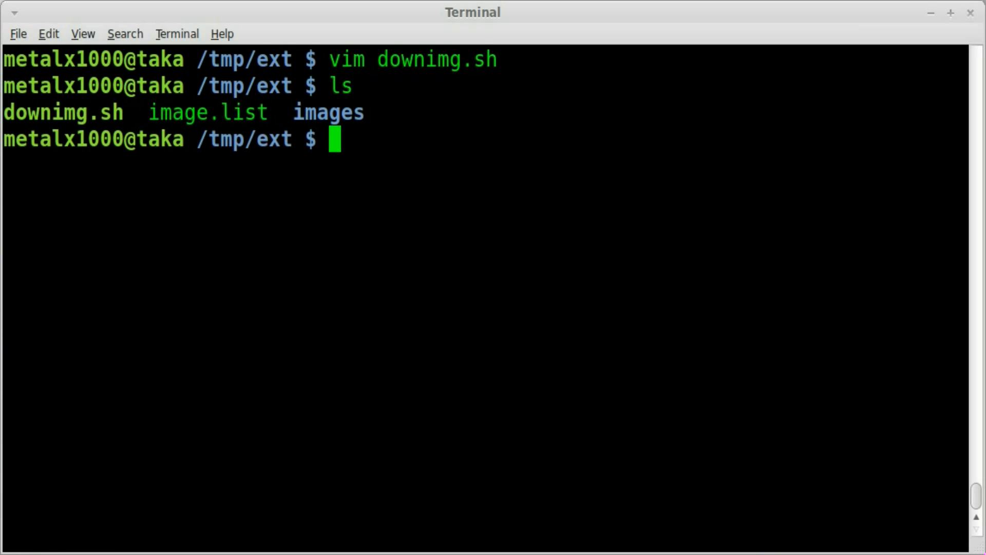
Run ./downimg.sh so curl downloads the listed images
double_click(62, 112)
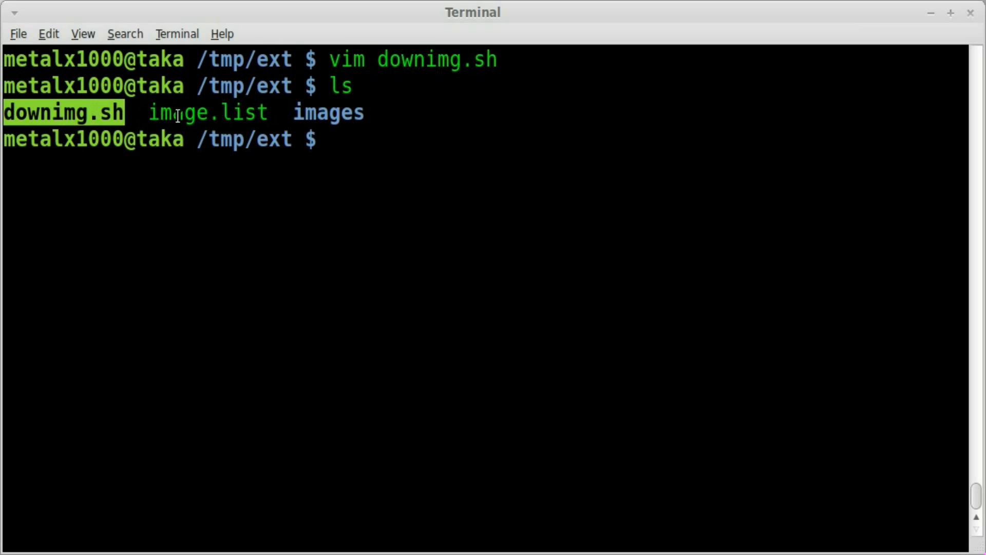
double_click(329, 112)
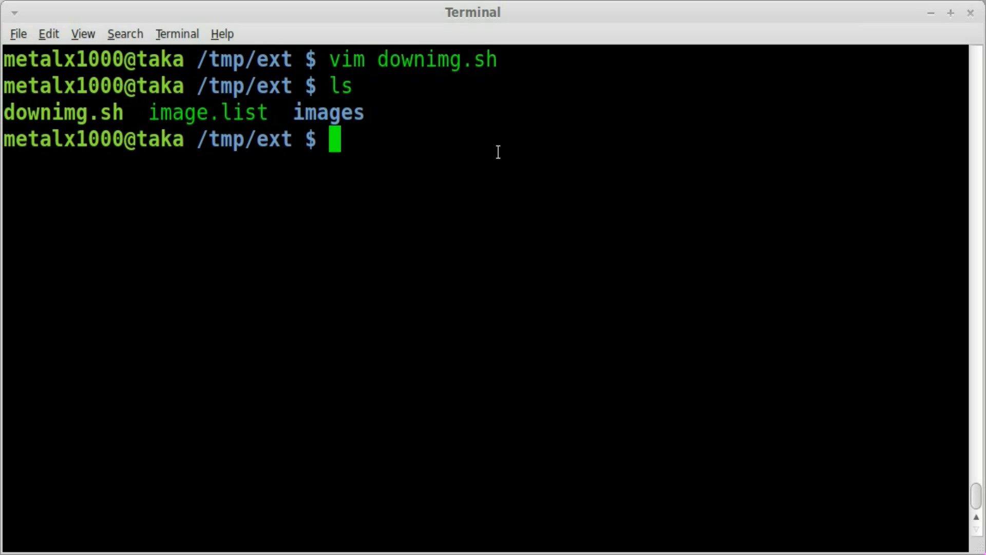
type("./")
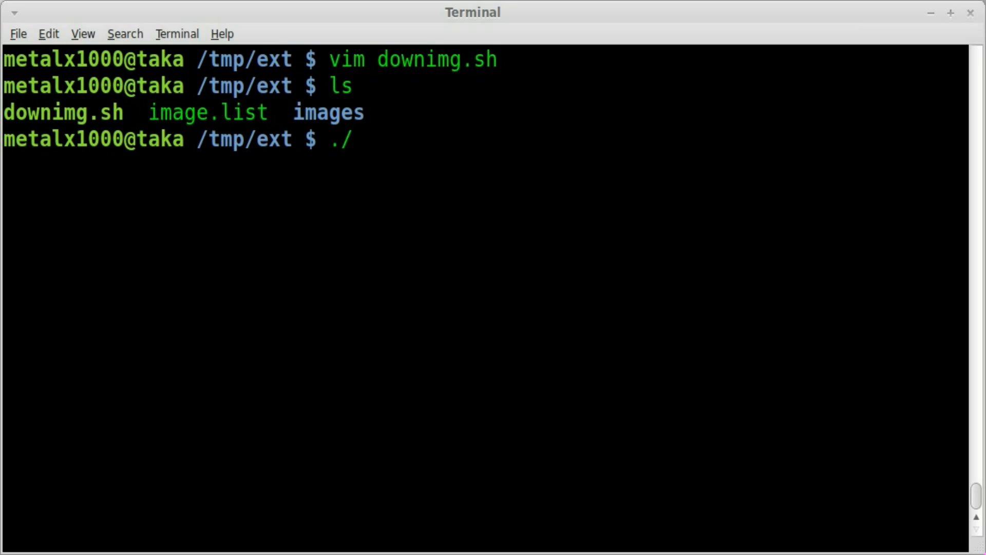
type("downimg.sh")
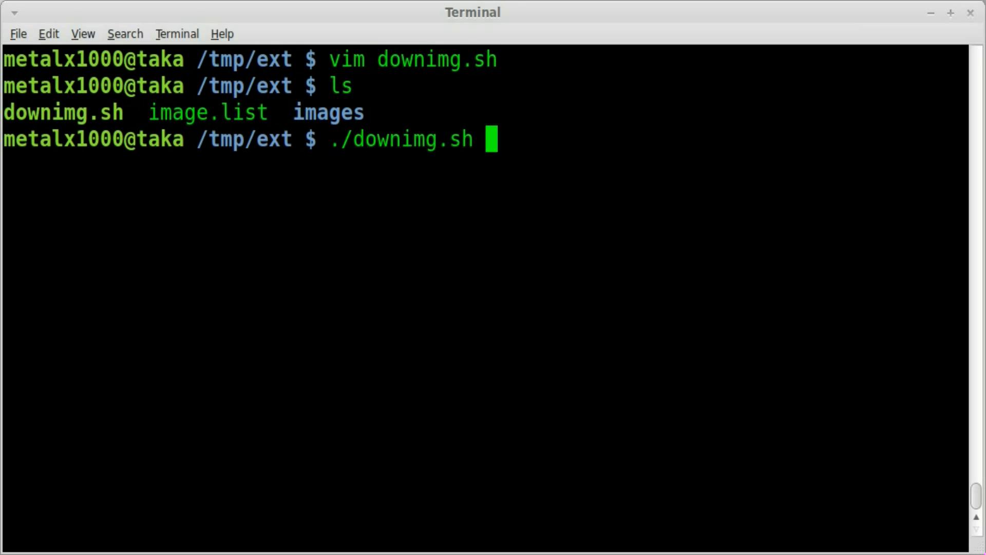
key("Return")
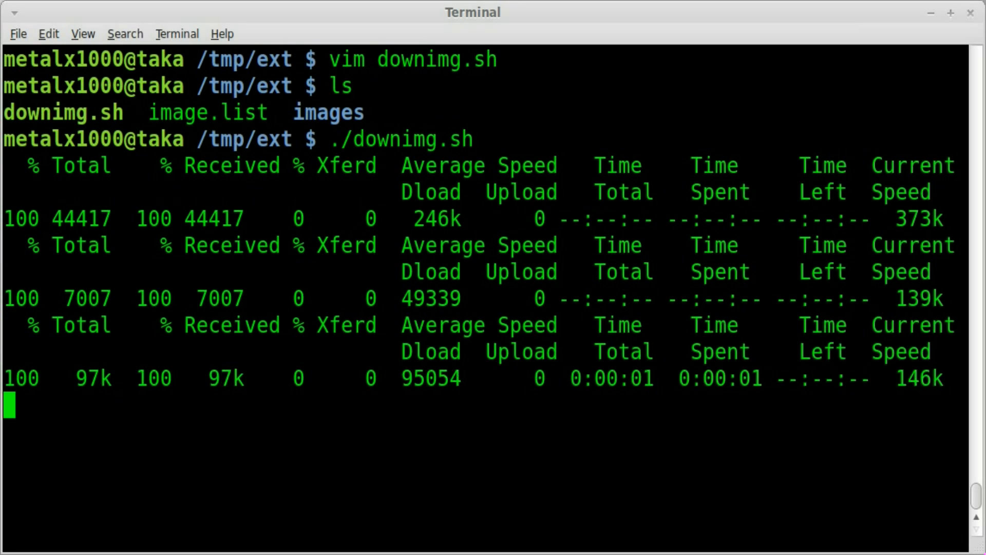